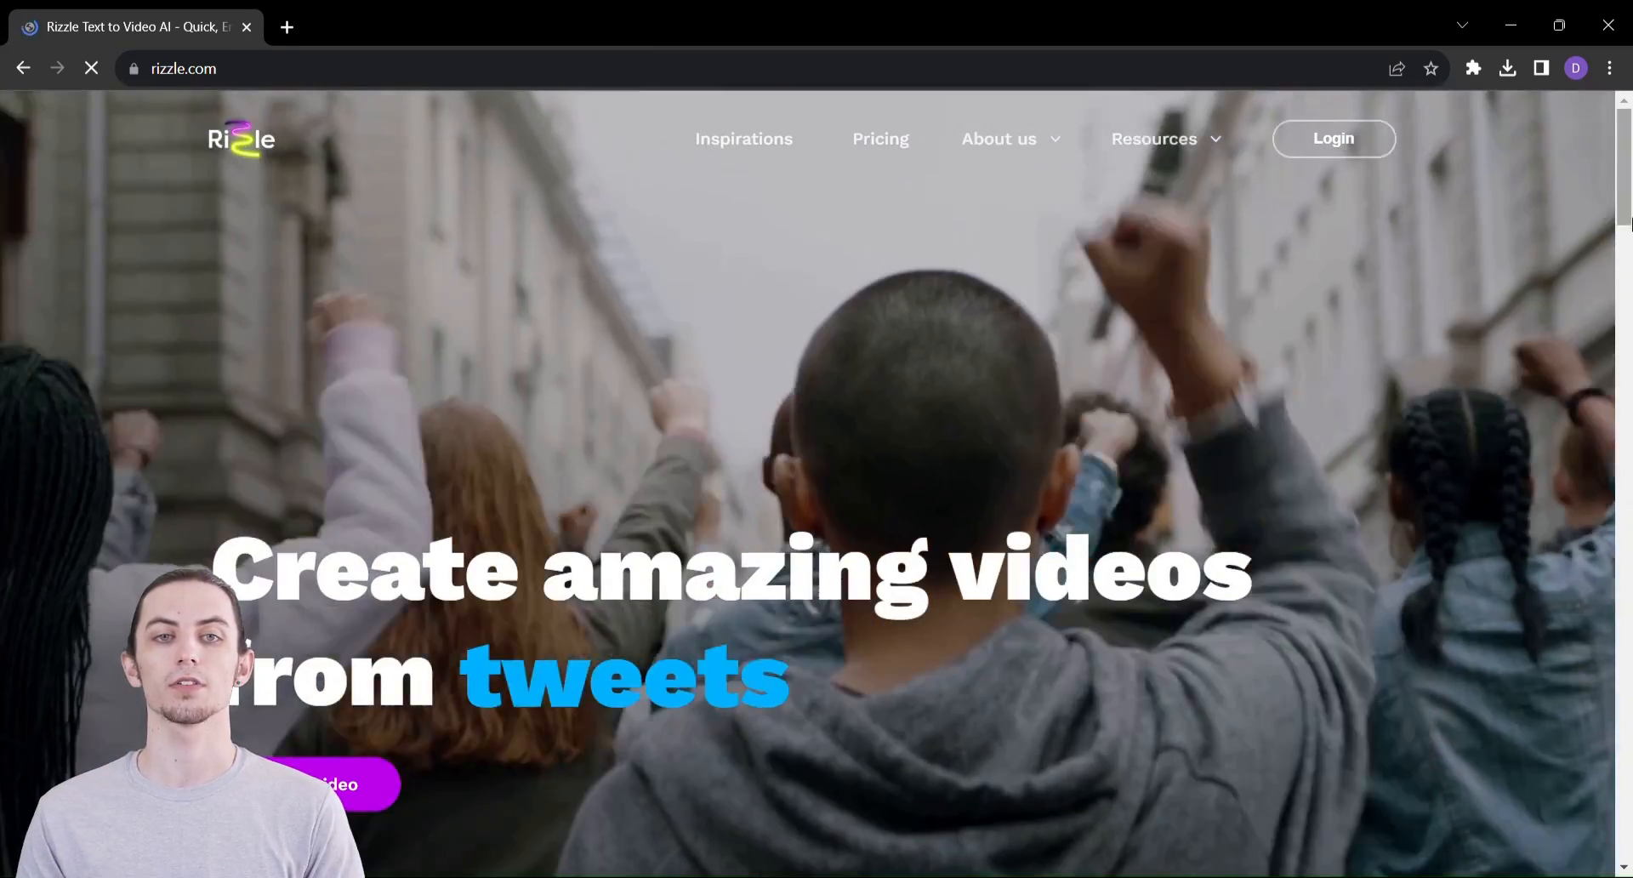
# Begin a new video from text and enter a prompt describing a smart city's cutting-edge technology.
pyautogui.scroll(-3)
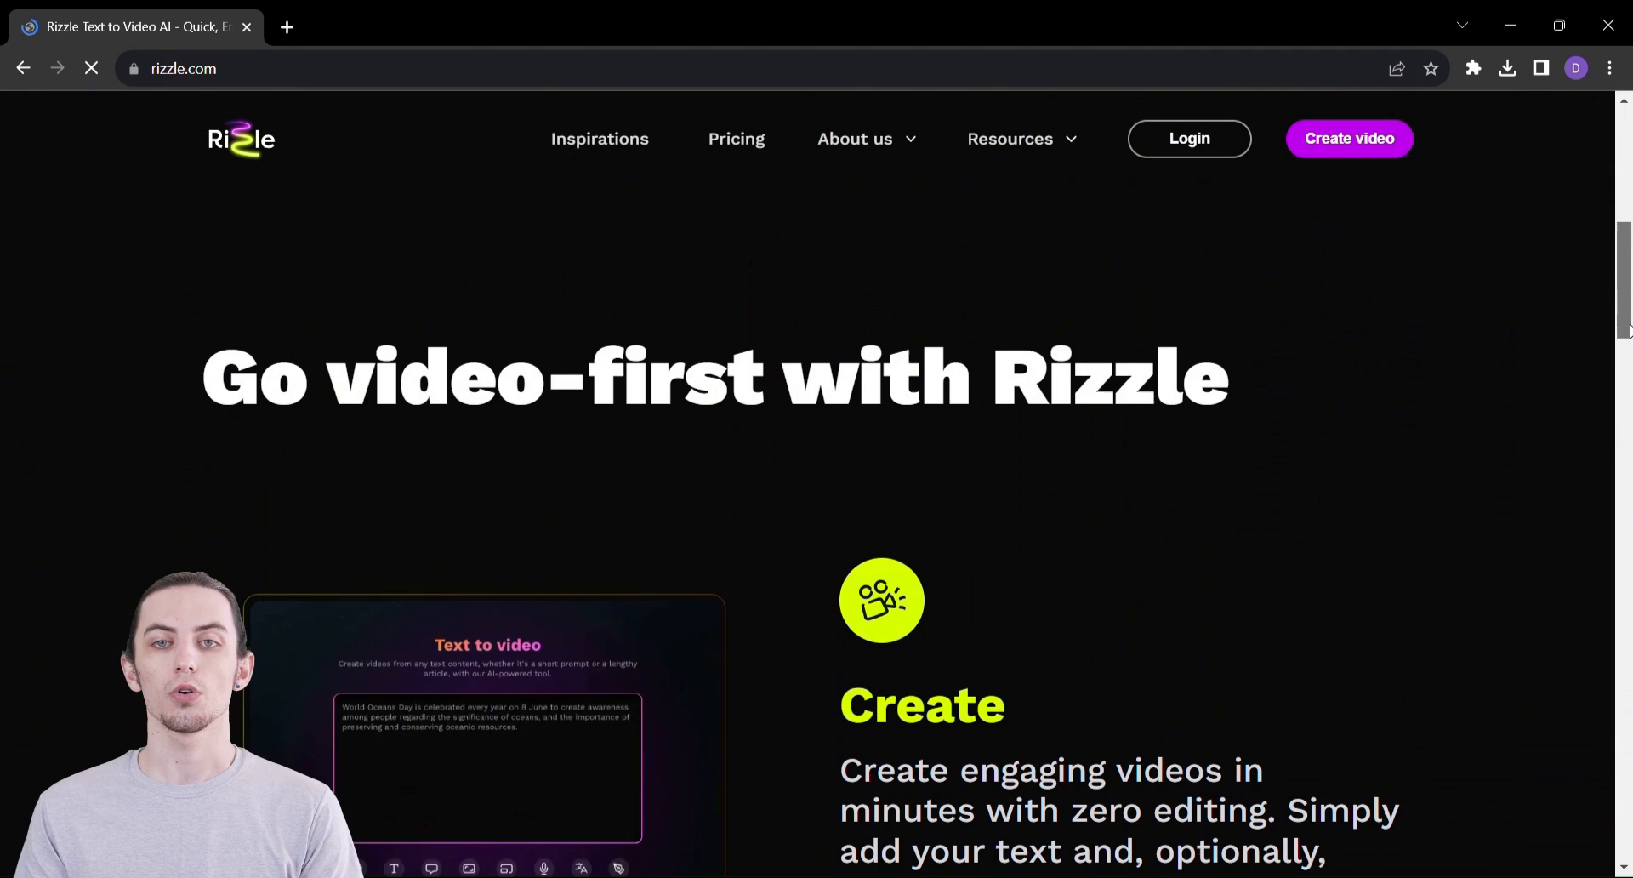
pyautogui.scroll(-3)
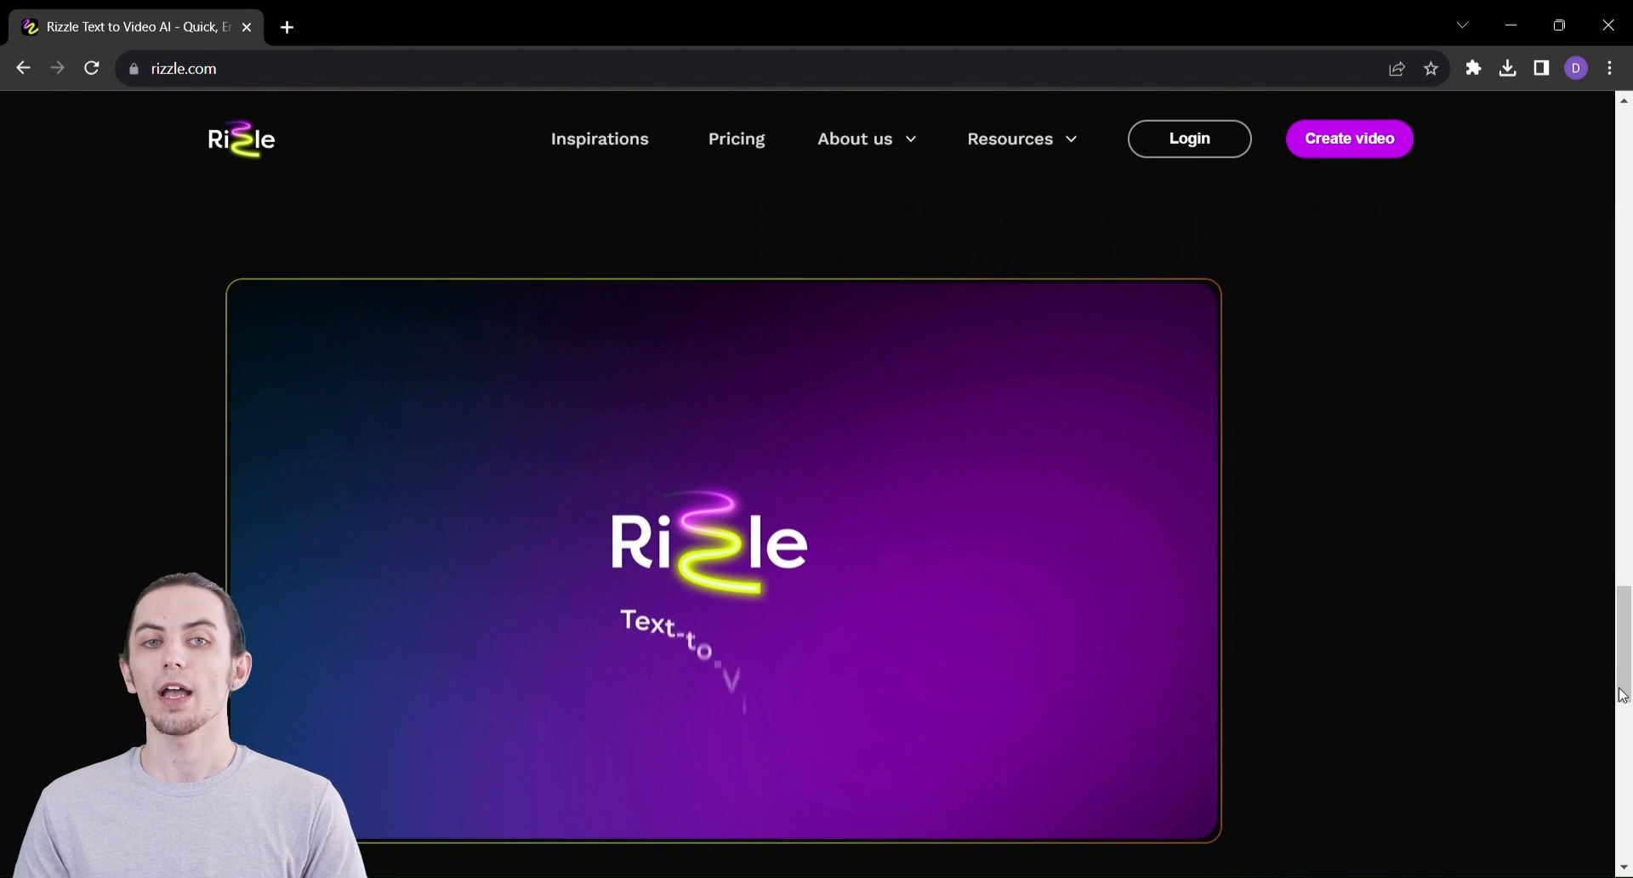
pyautogui.scroll(-3)
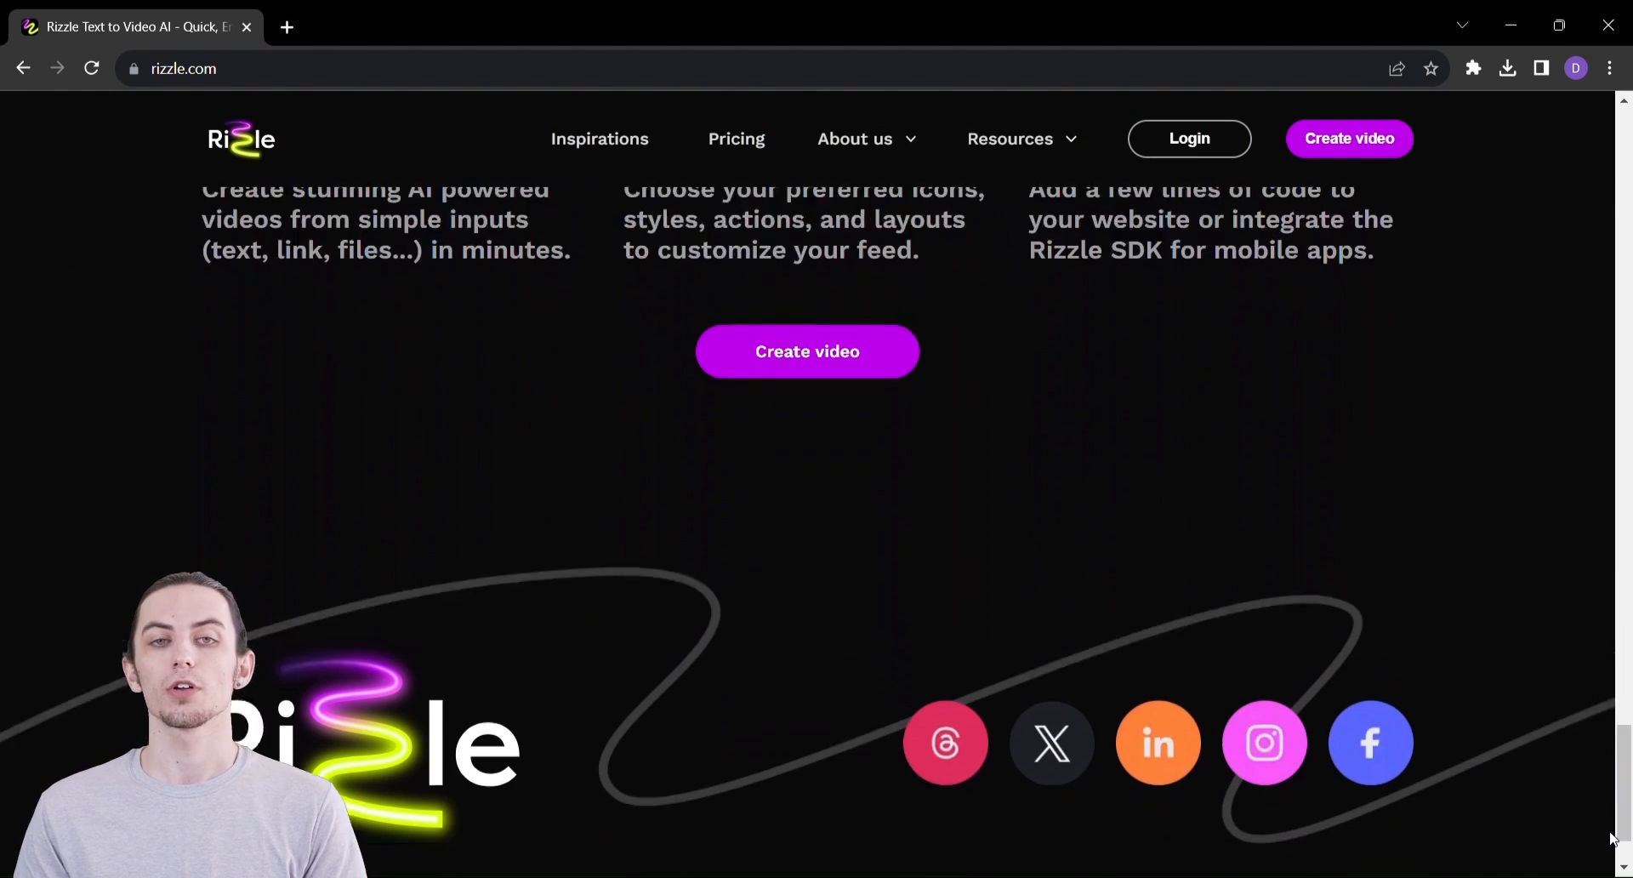
pyautogui.scroll(3)
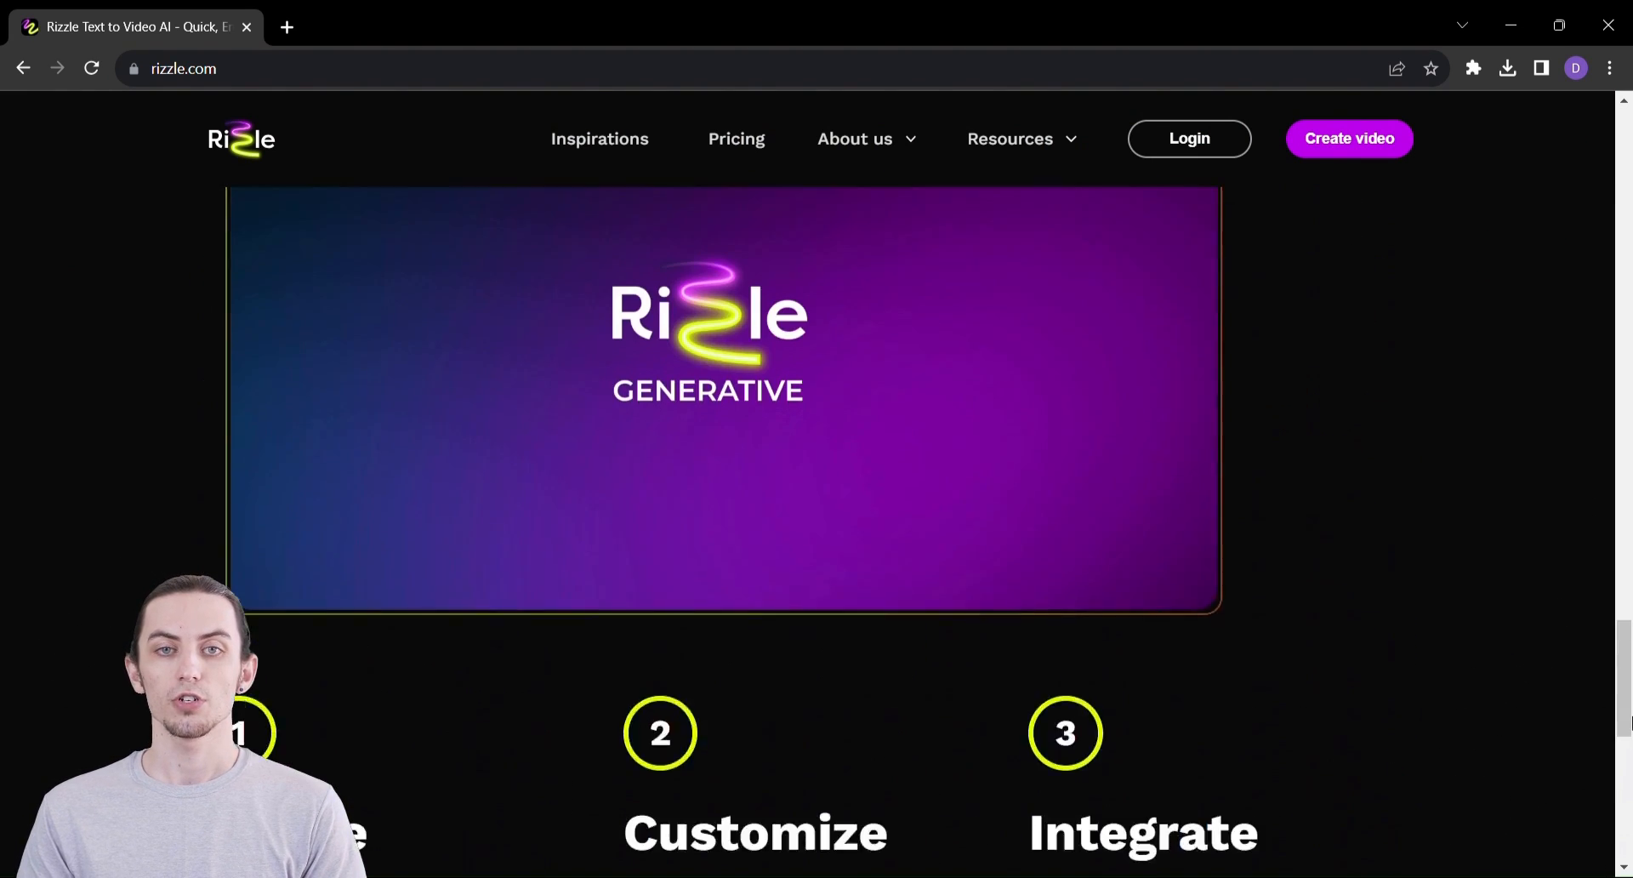
pyautogui.scroll(-3)
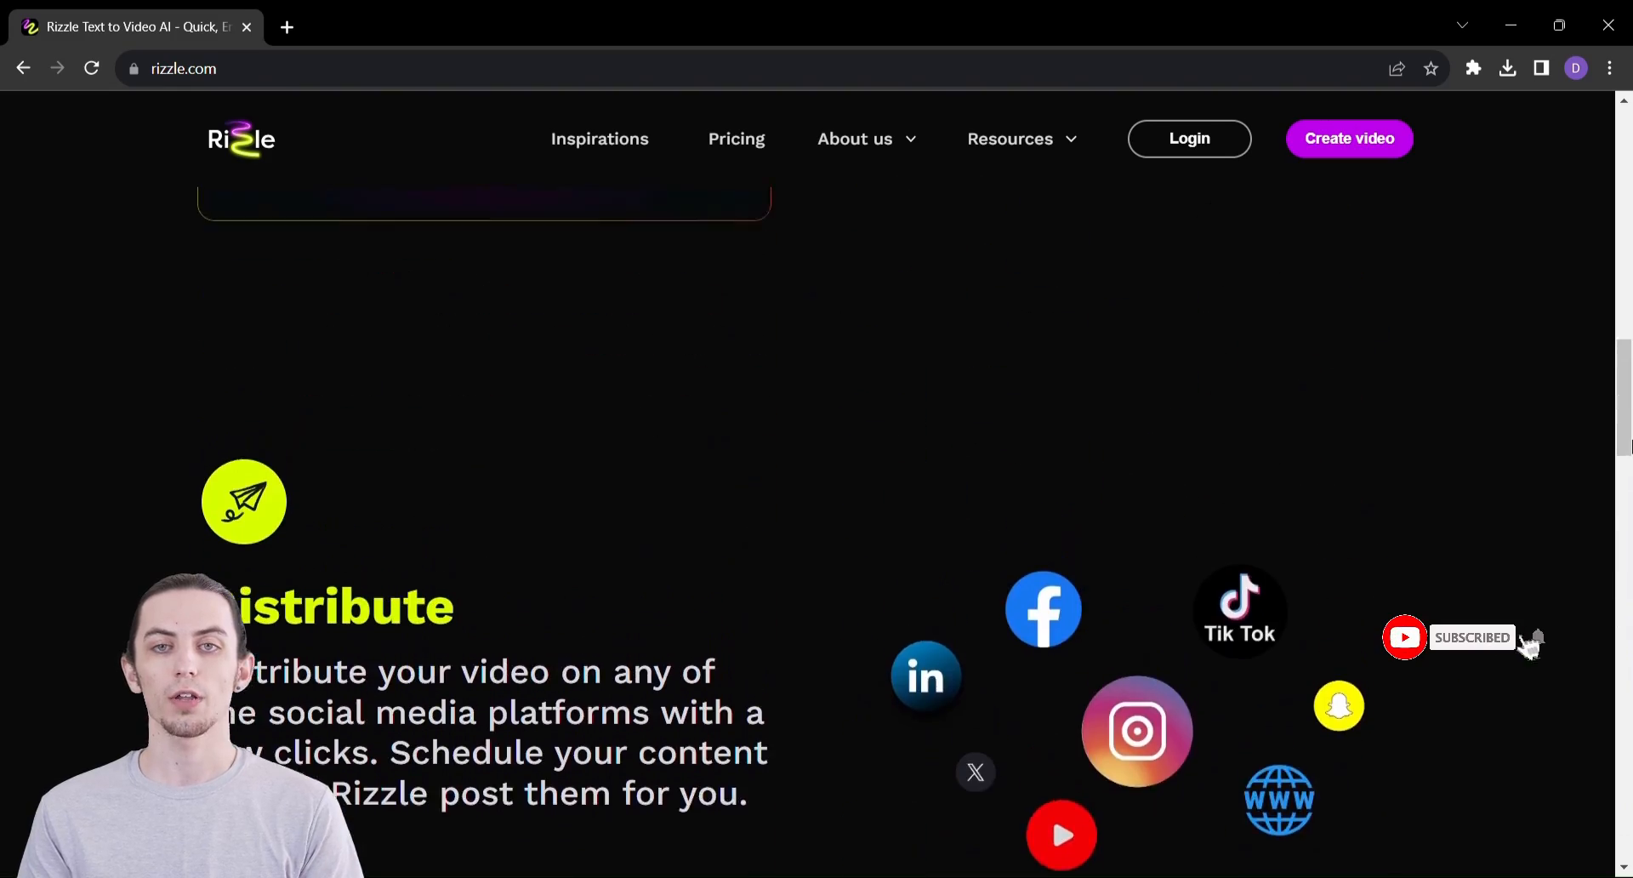
pyautogui.scroll(3)
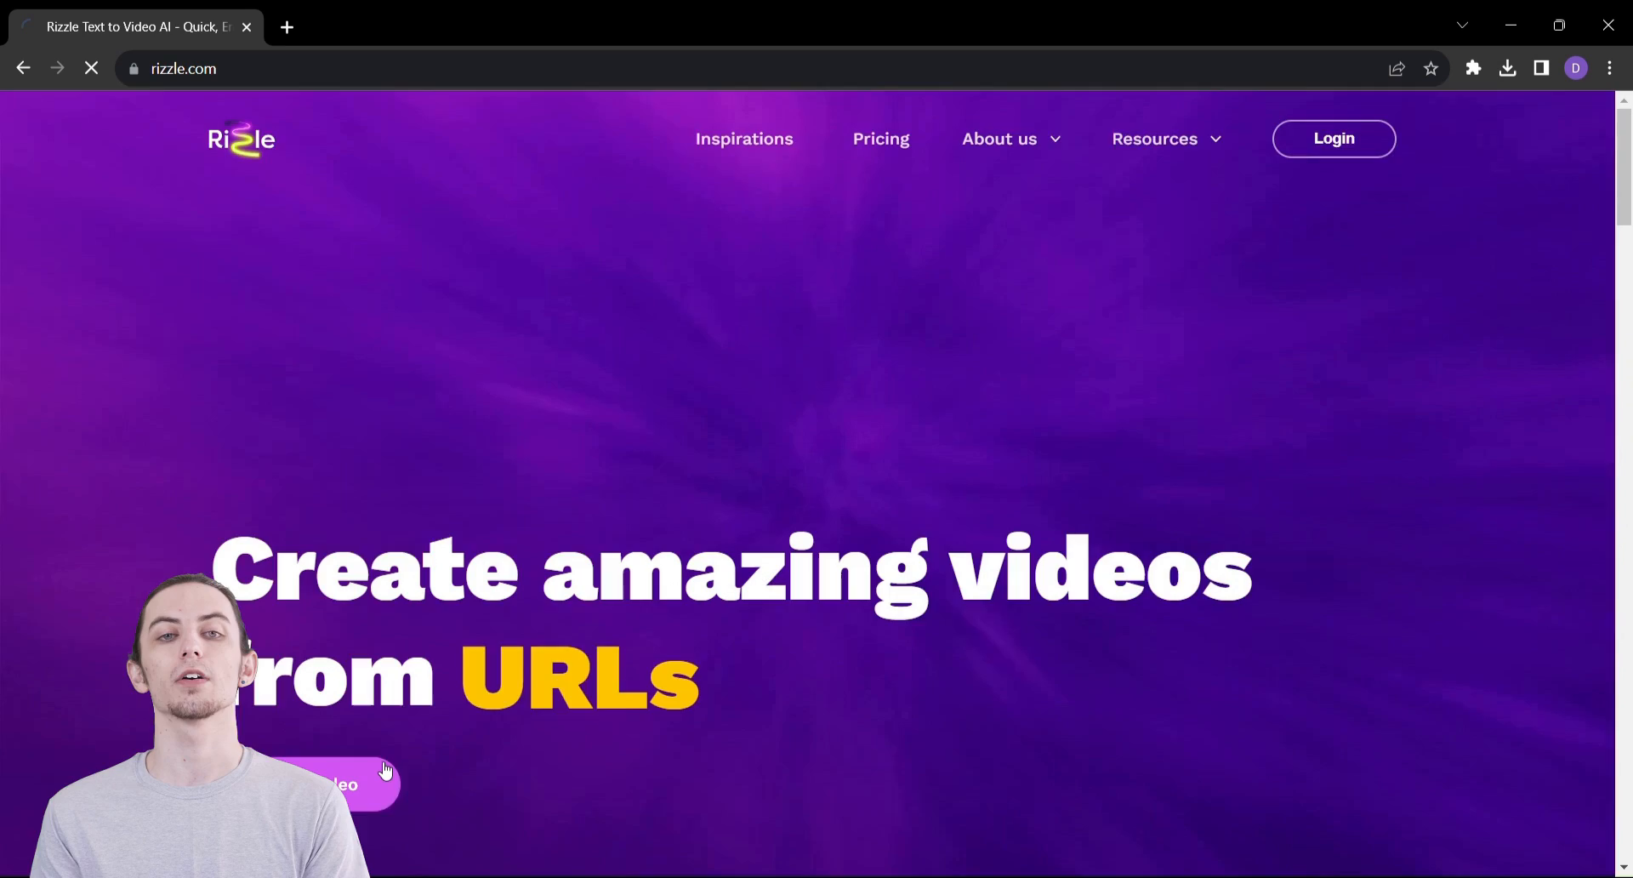
pyautogui.click(344, 784)
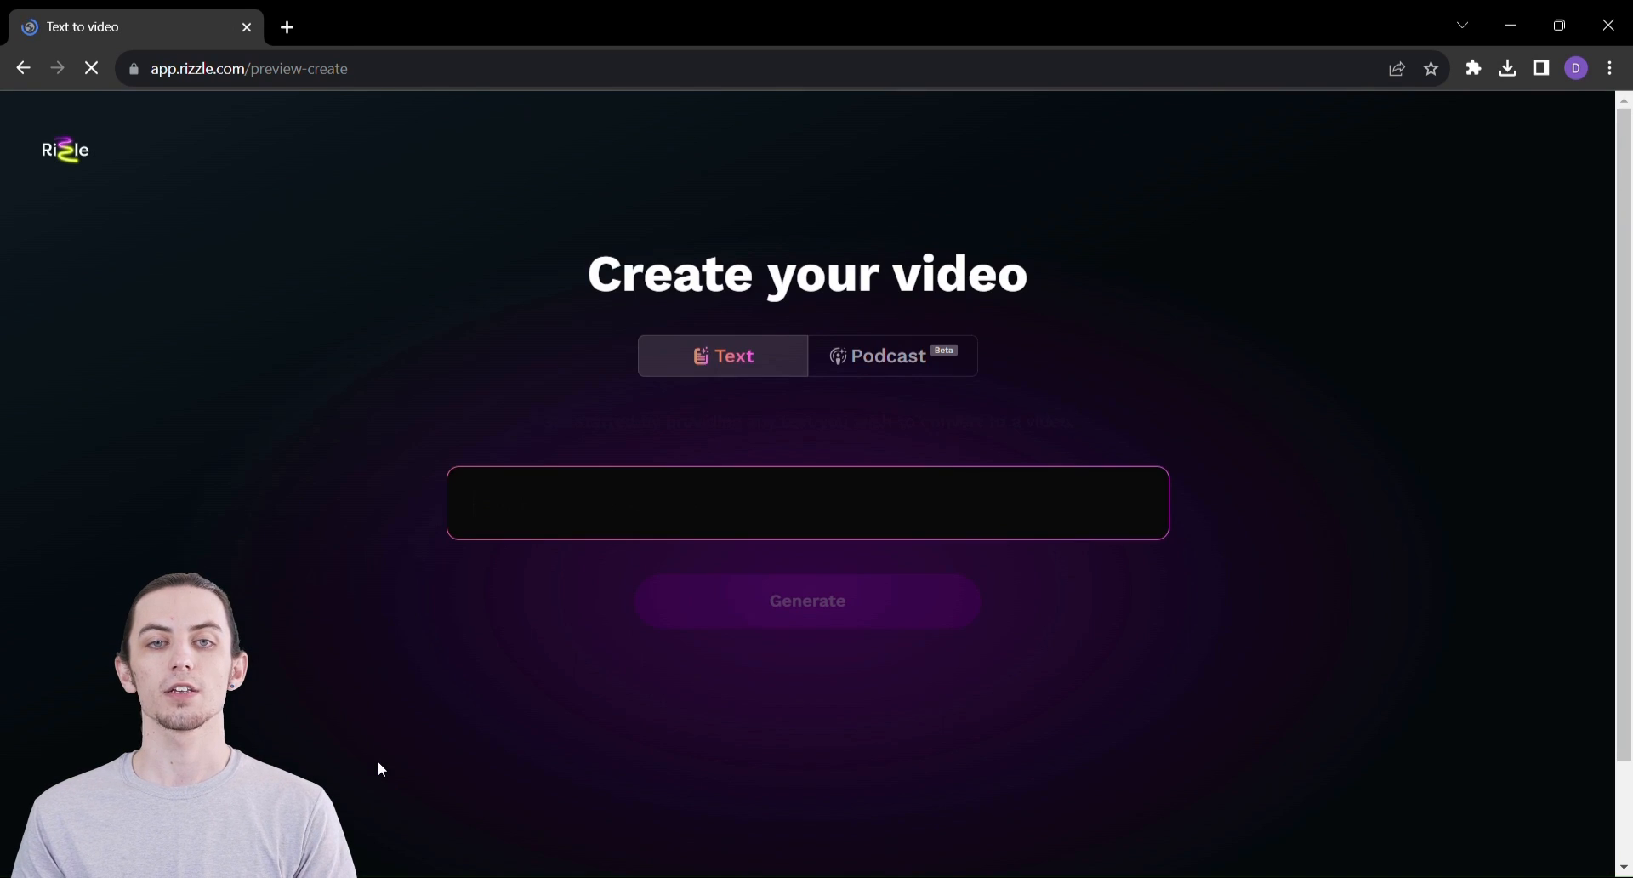
pyautogui.write('"Create a dynamic video showcasing a smart city\'s cutting-edge technology, efficient infrastructure, green spaces, and vibrant community interactions, highlighting its seamless blend of innovation and urban living."')
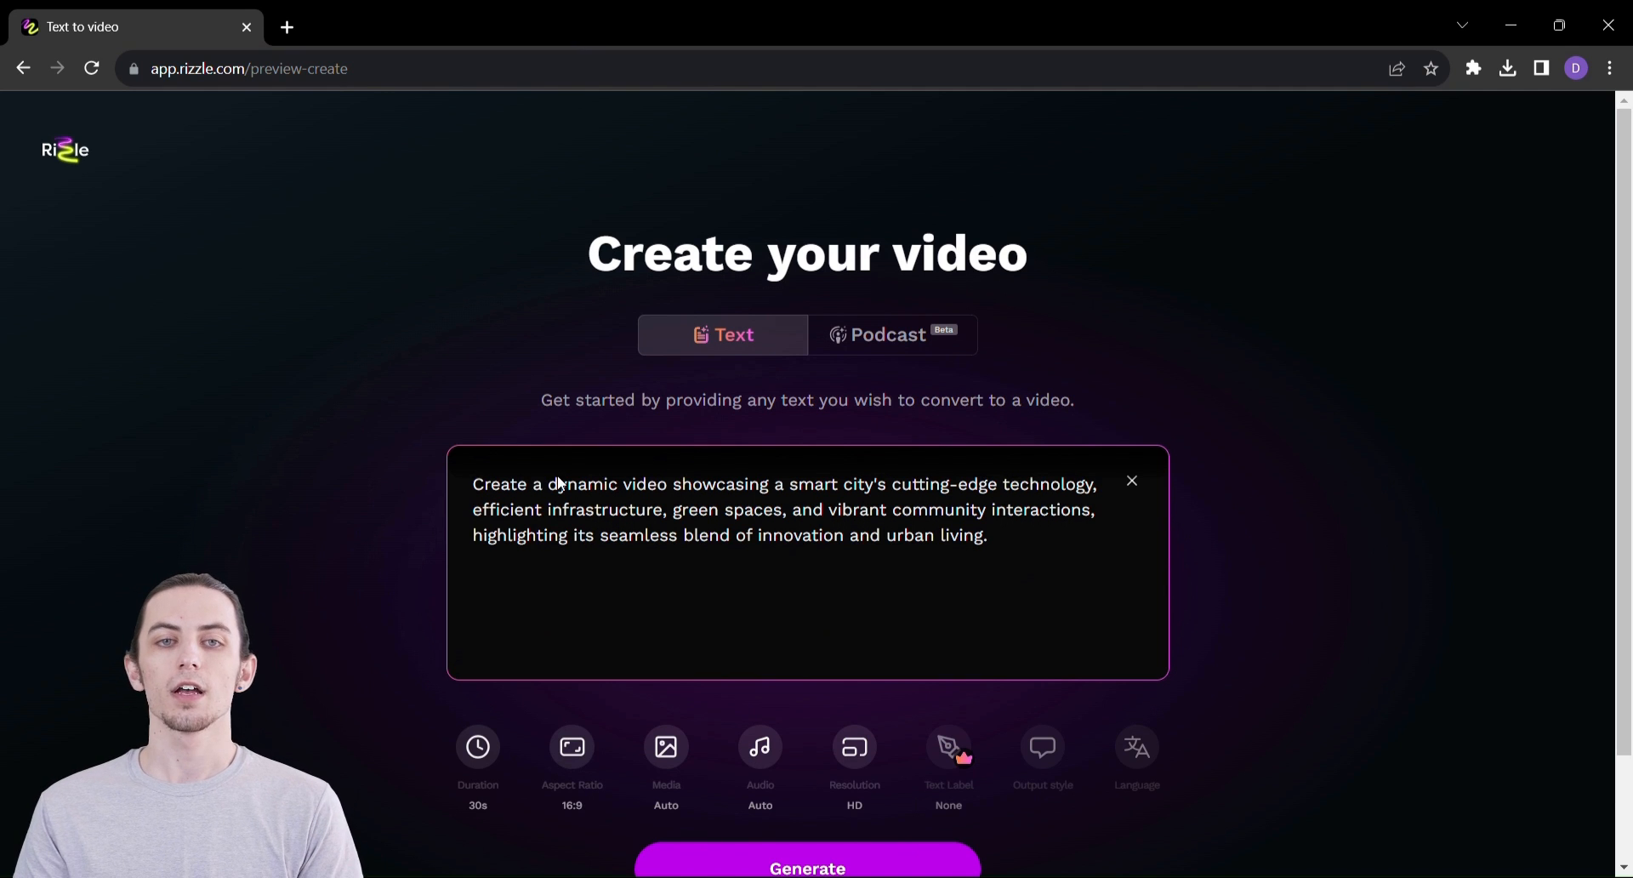
# Set the video duration to 59 seconds and the aspect ratio to vertical 9:16.
pyautogui.click(478, 747)
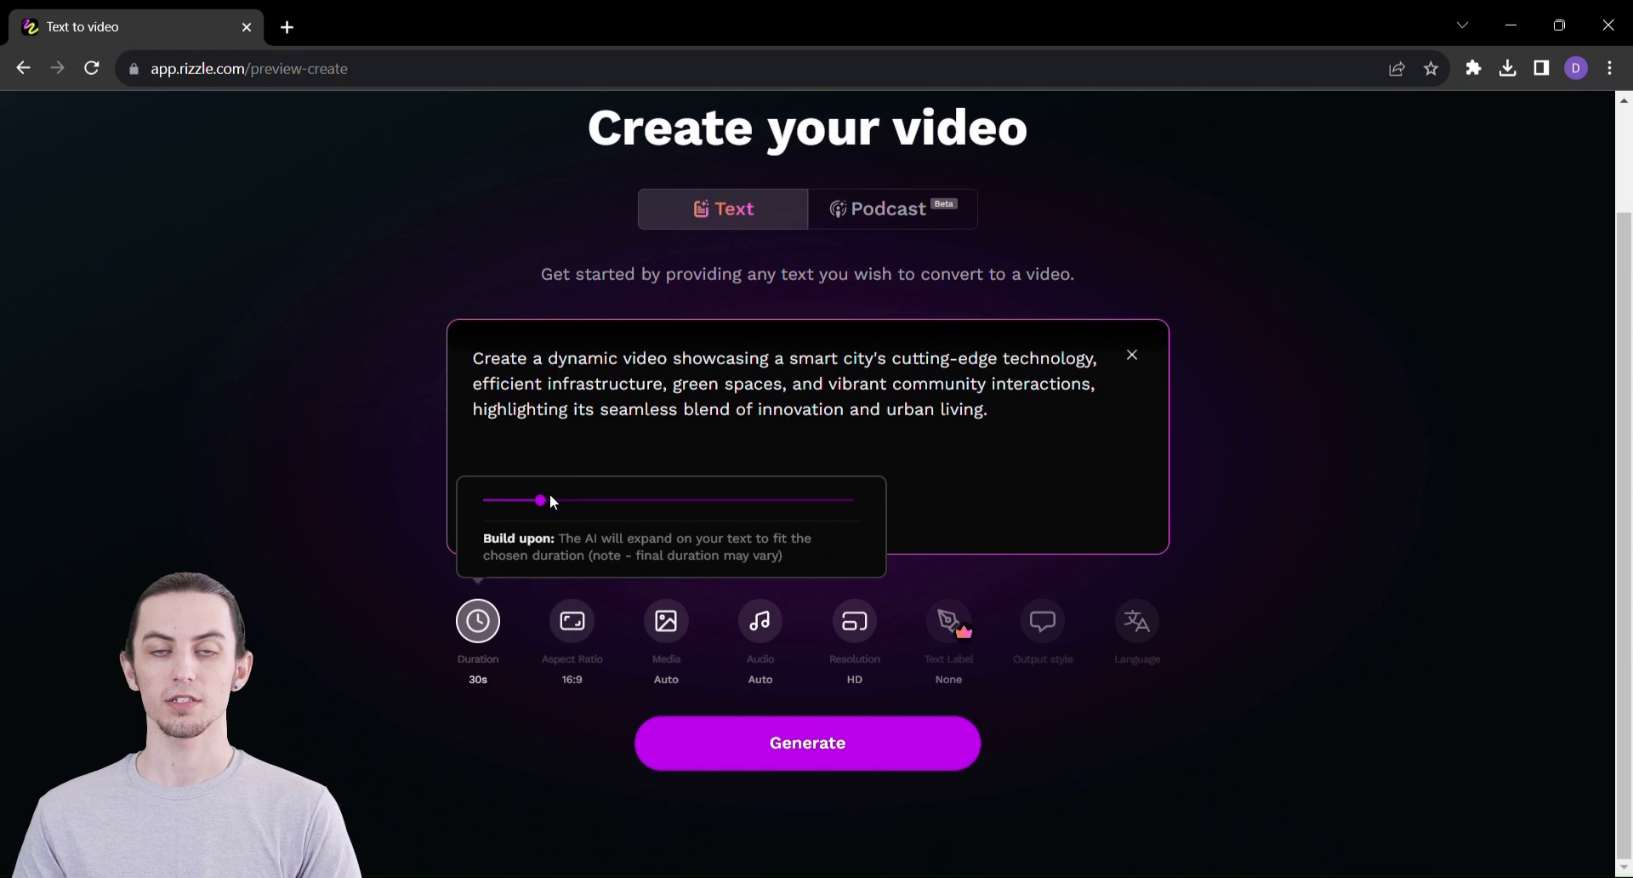
pyautogui.moveTo(540, 501); pyautogui.dragTo(578, 501)
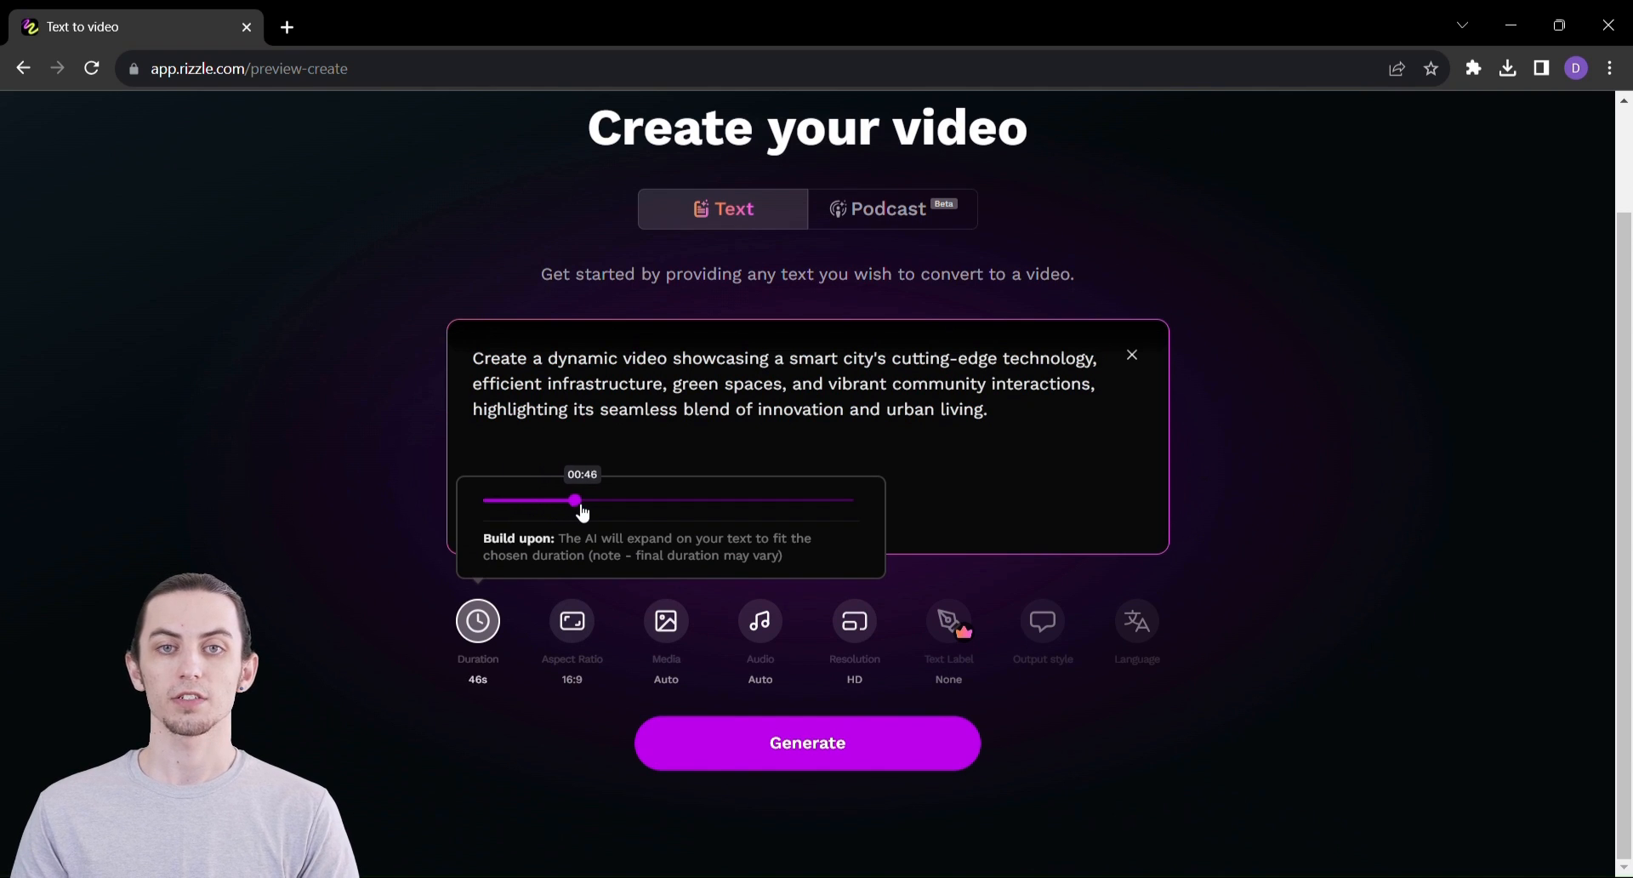
pyautogui.moveTo(580, 501); pyautogui.dragTo(602, 501)
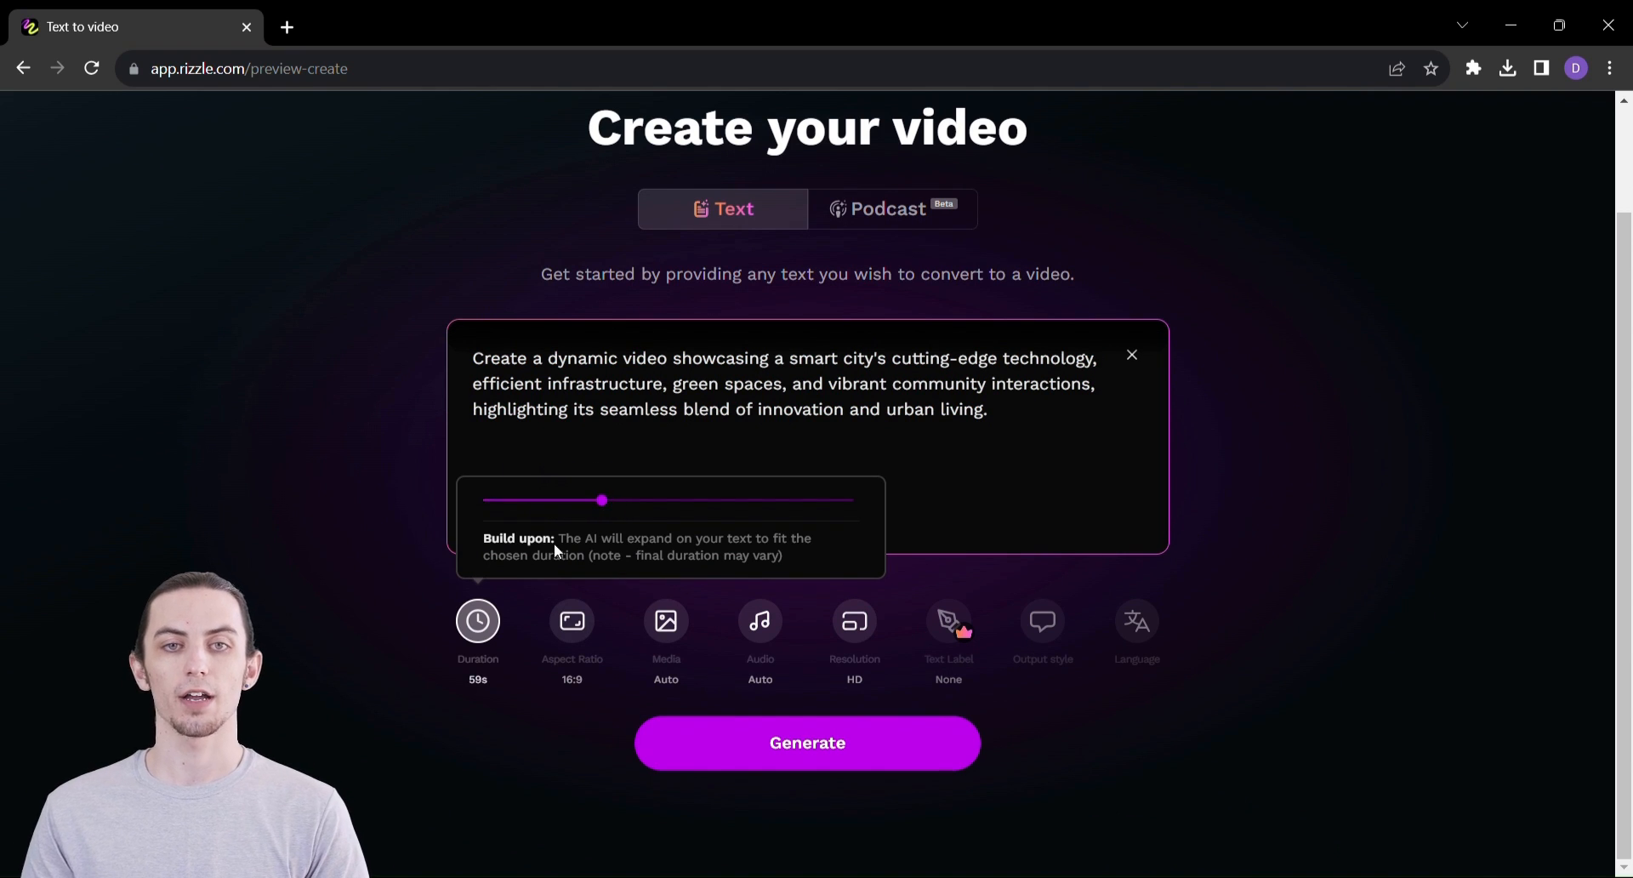
pyautogui.click(572, 621)
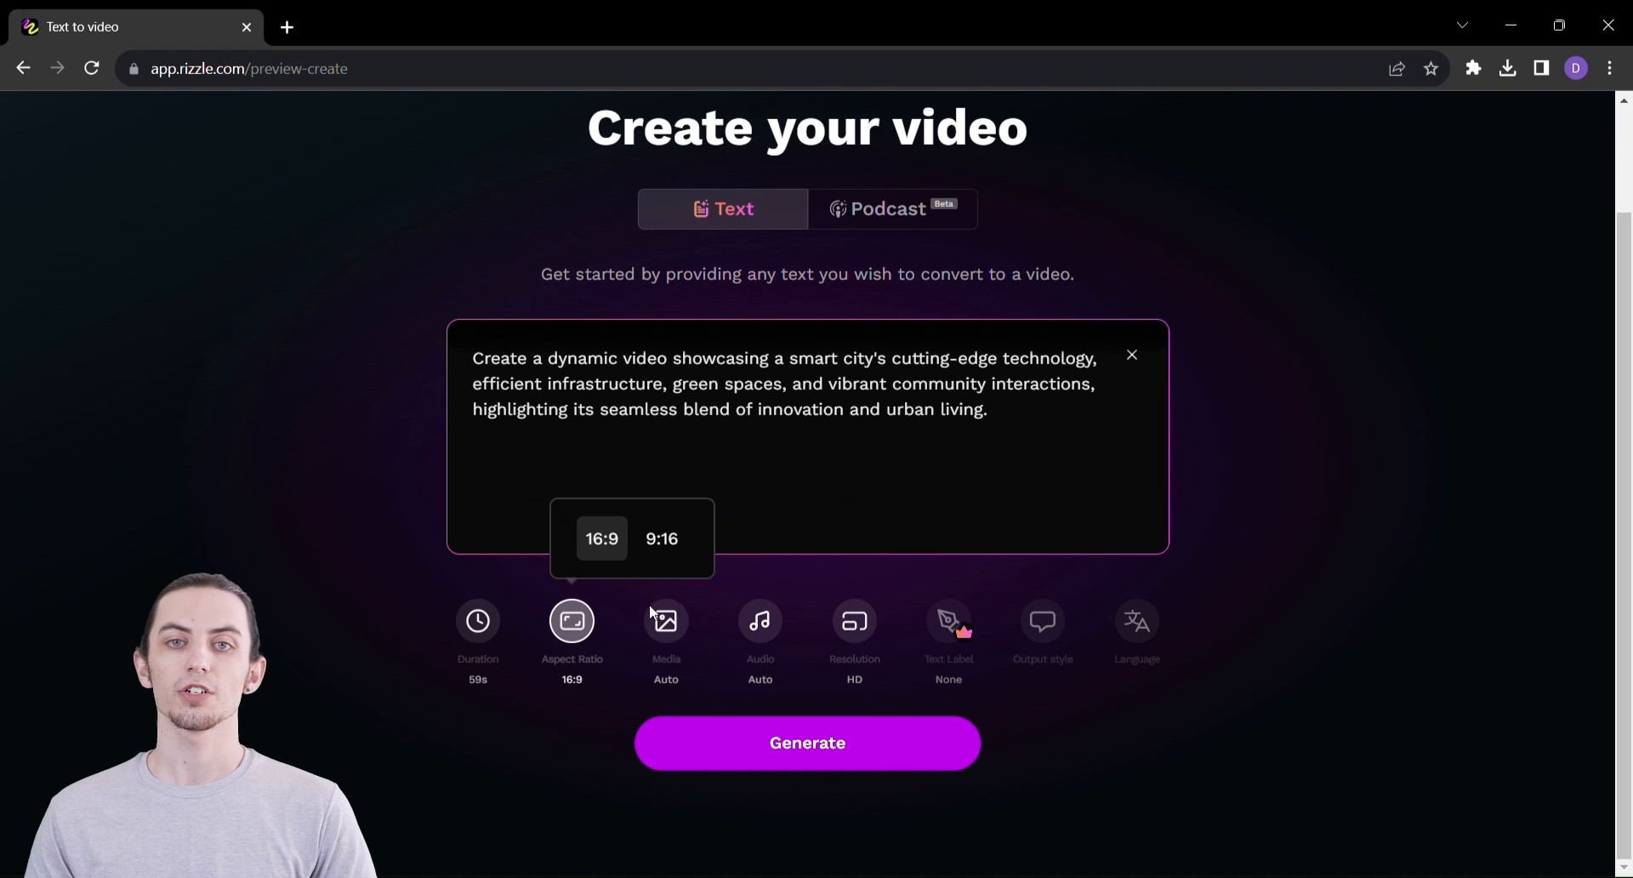
pyautogui.click(806, 743)
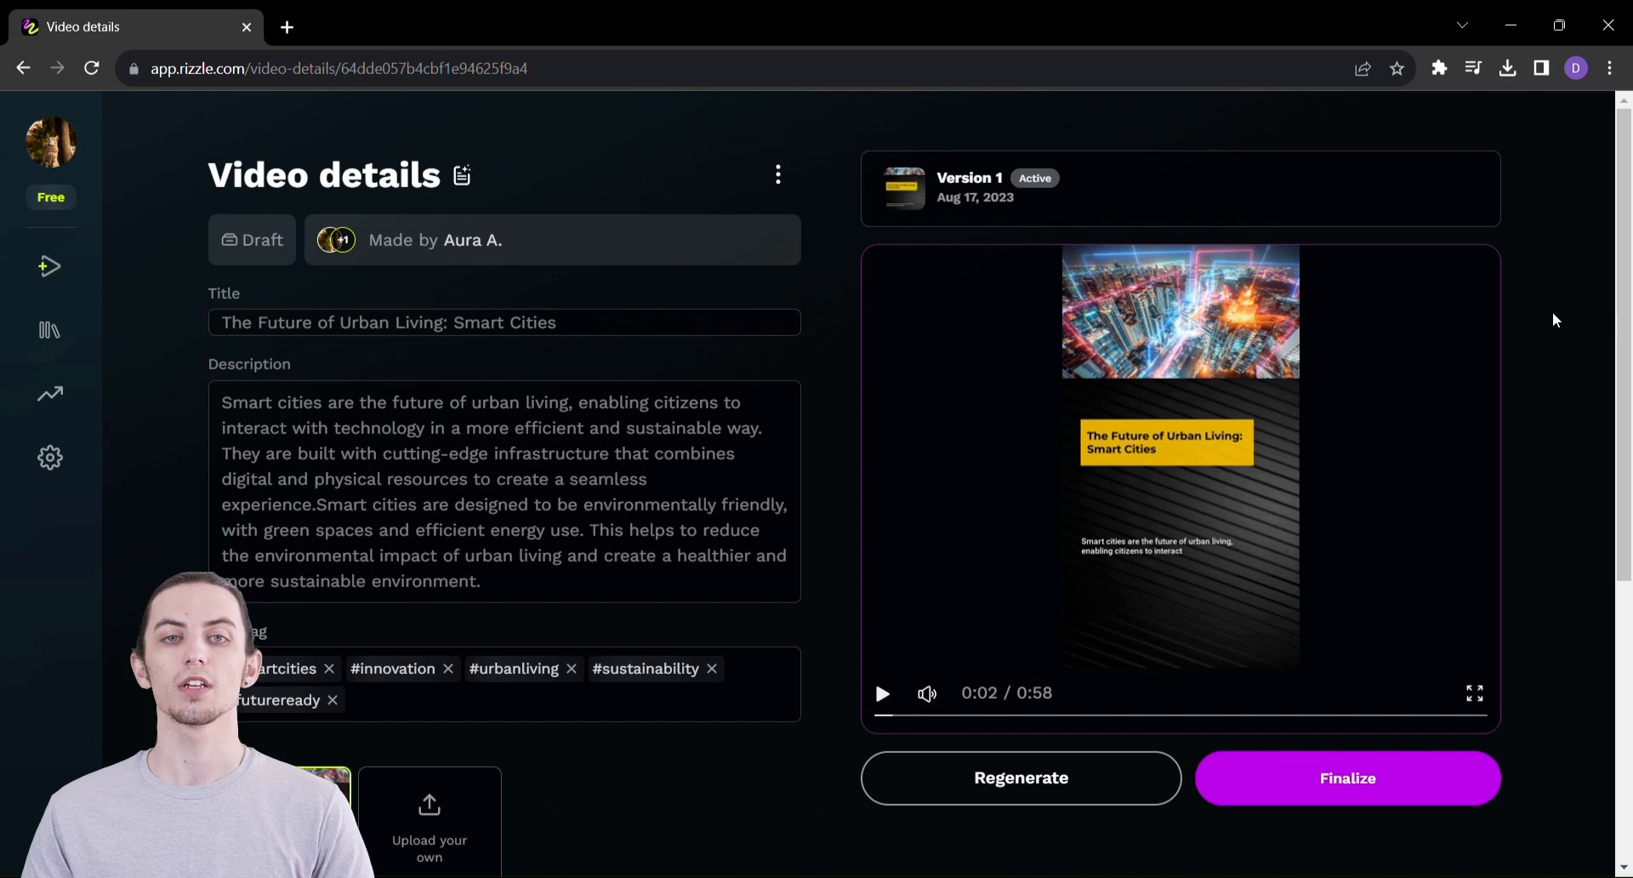
# Play the generated smart-city video preview on the Video details page.
pyautogui.scroll(-3)
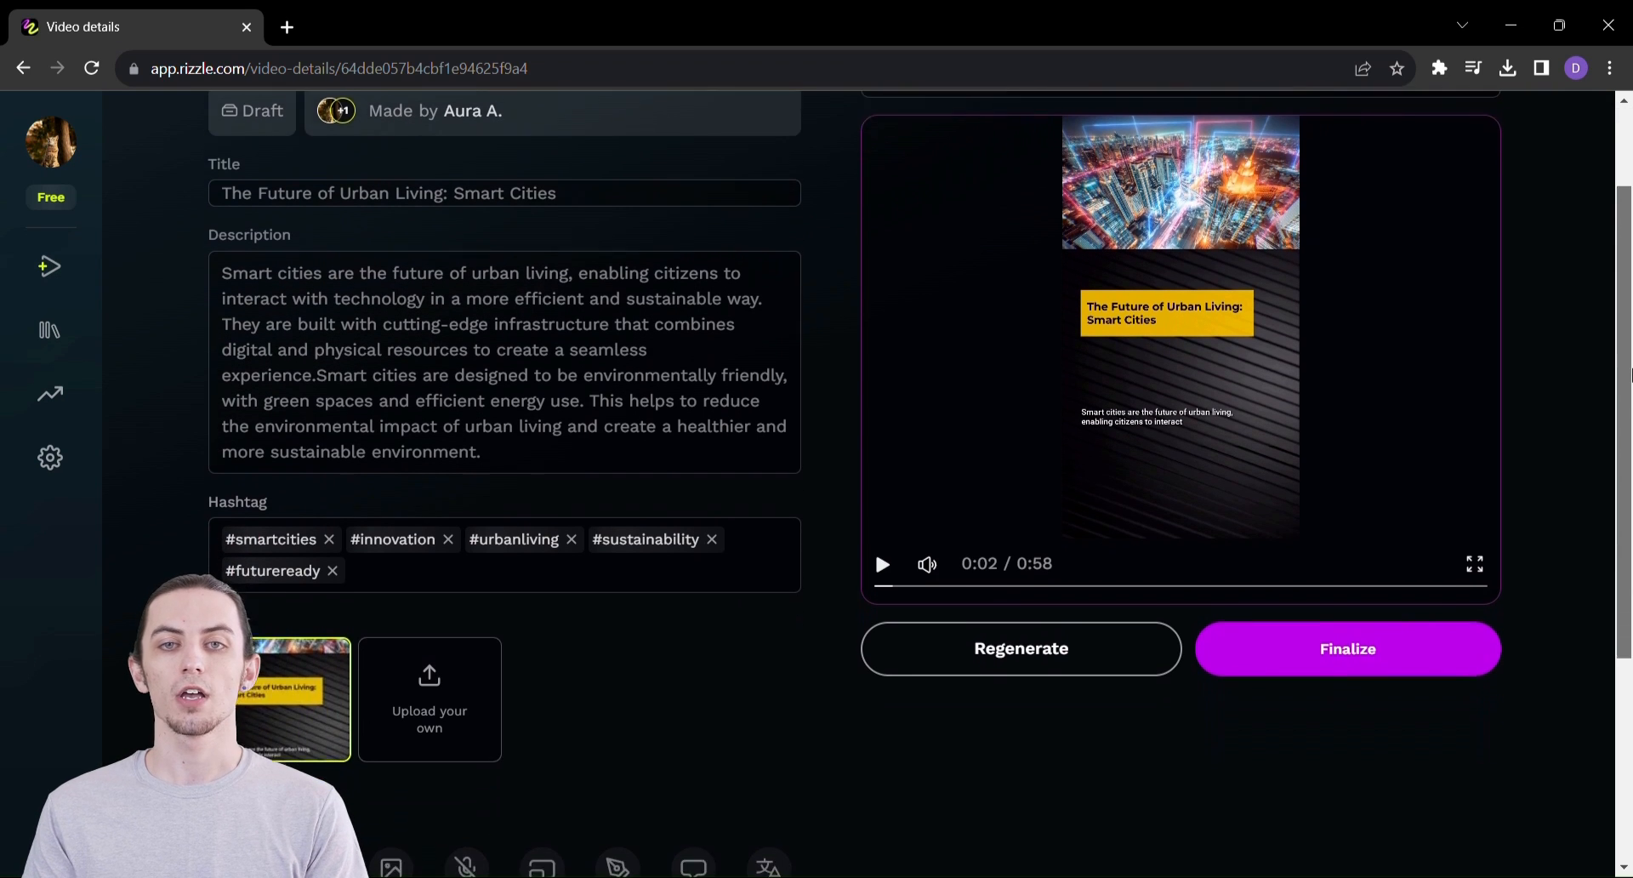
pyautogui.click(1472, 563)
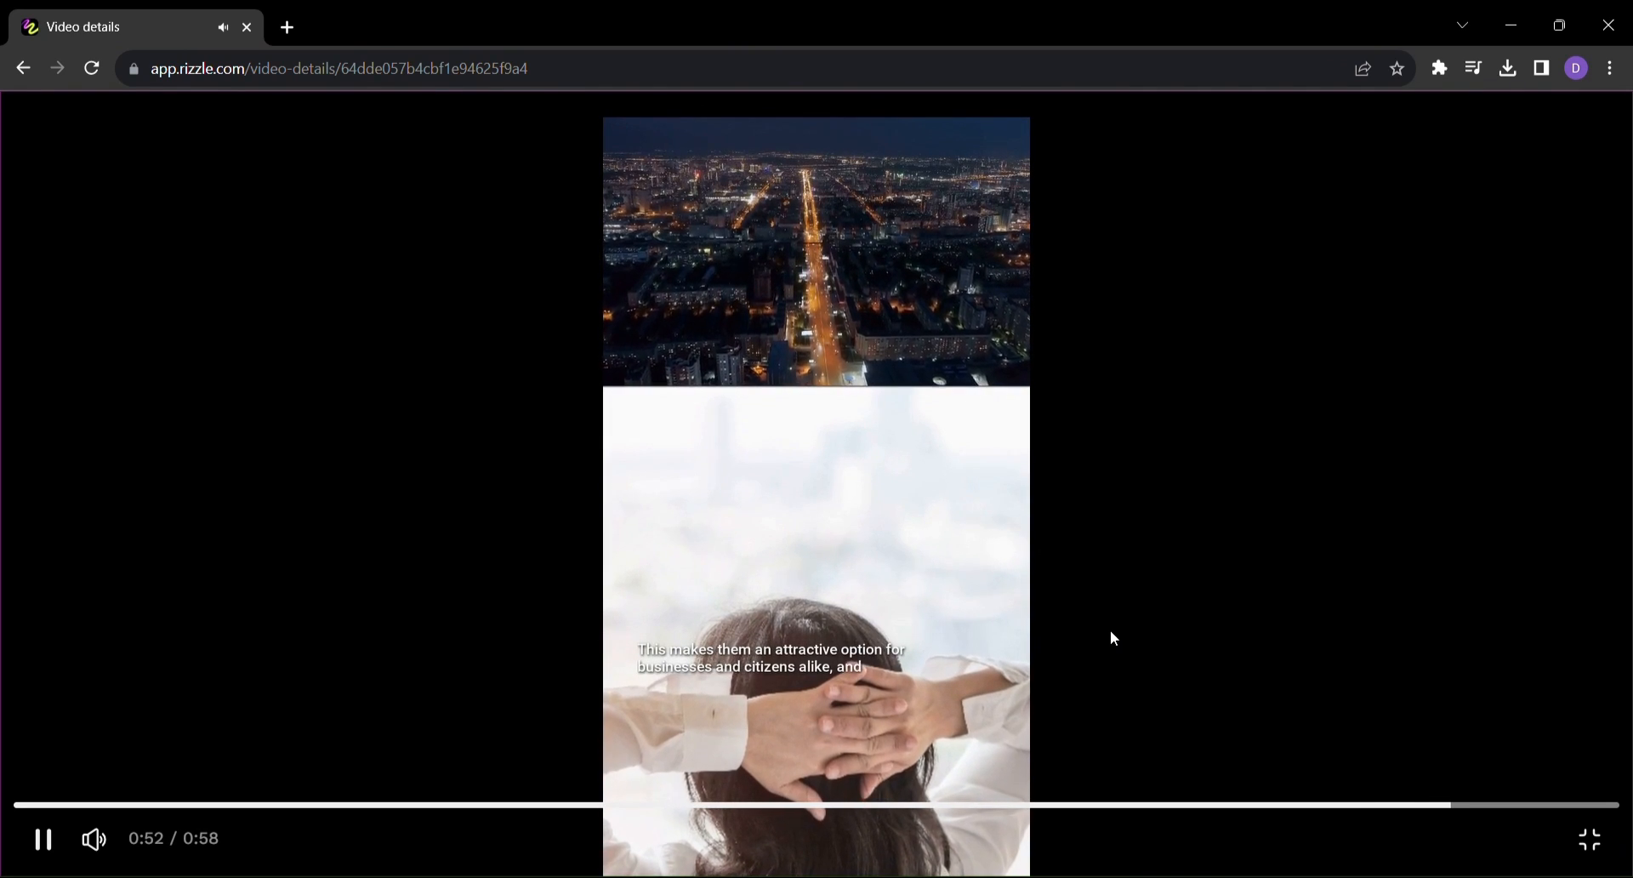
pyautogui.moveTo(1226, 684)
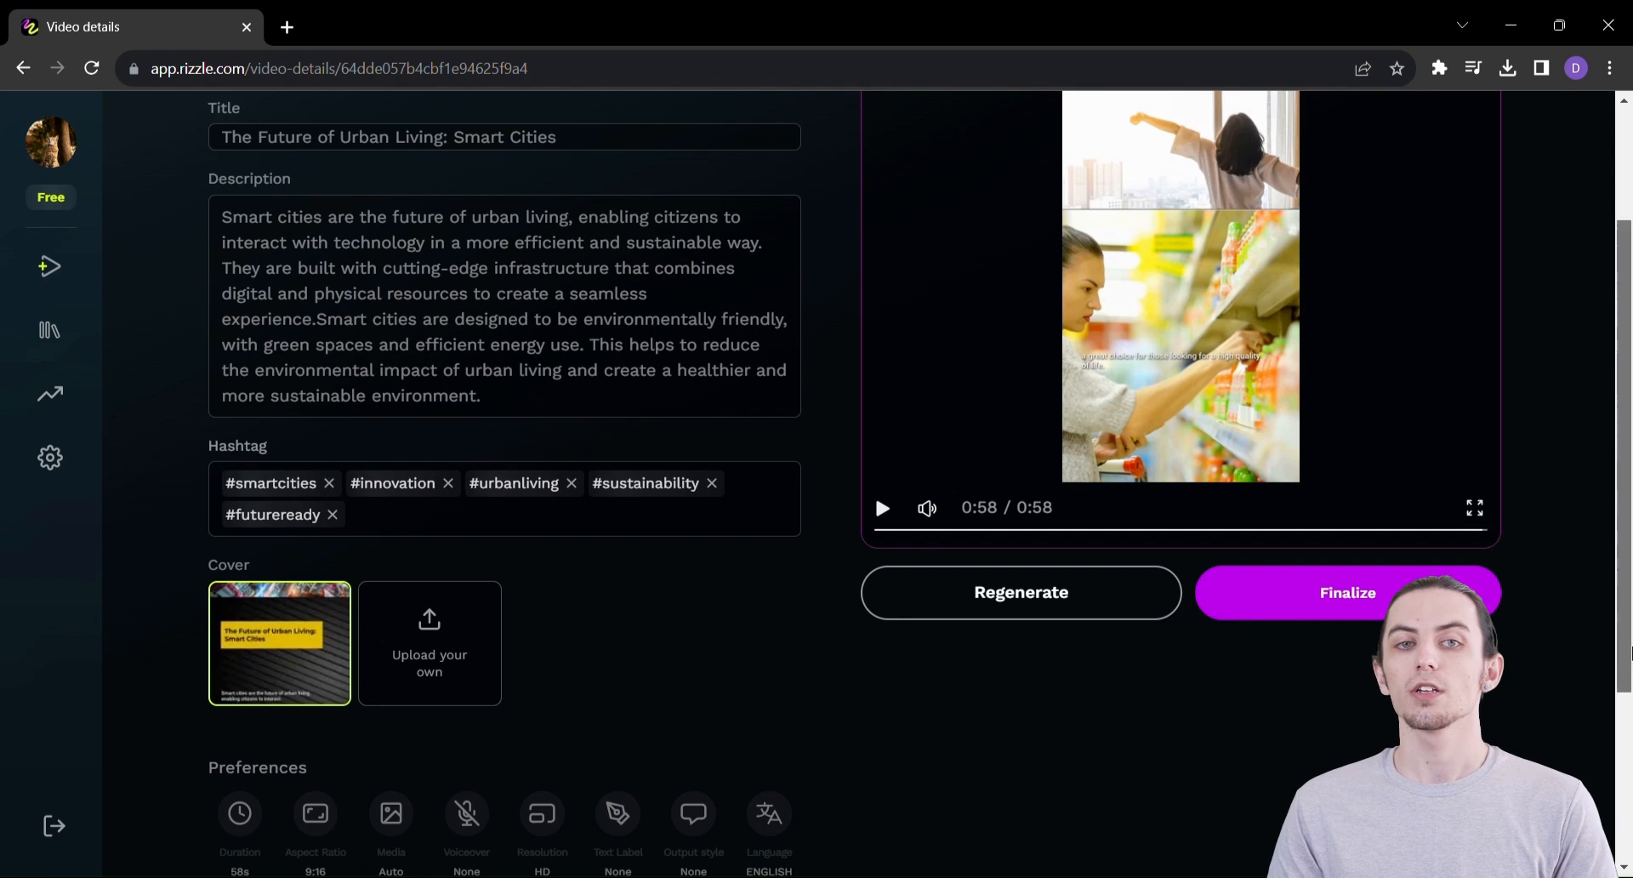
# Copy the smart-city video's share link from the Video details options menu.
pyautogui.scroll(3)
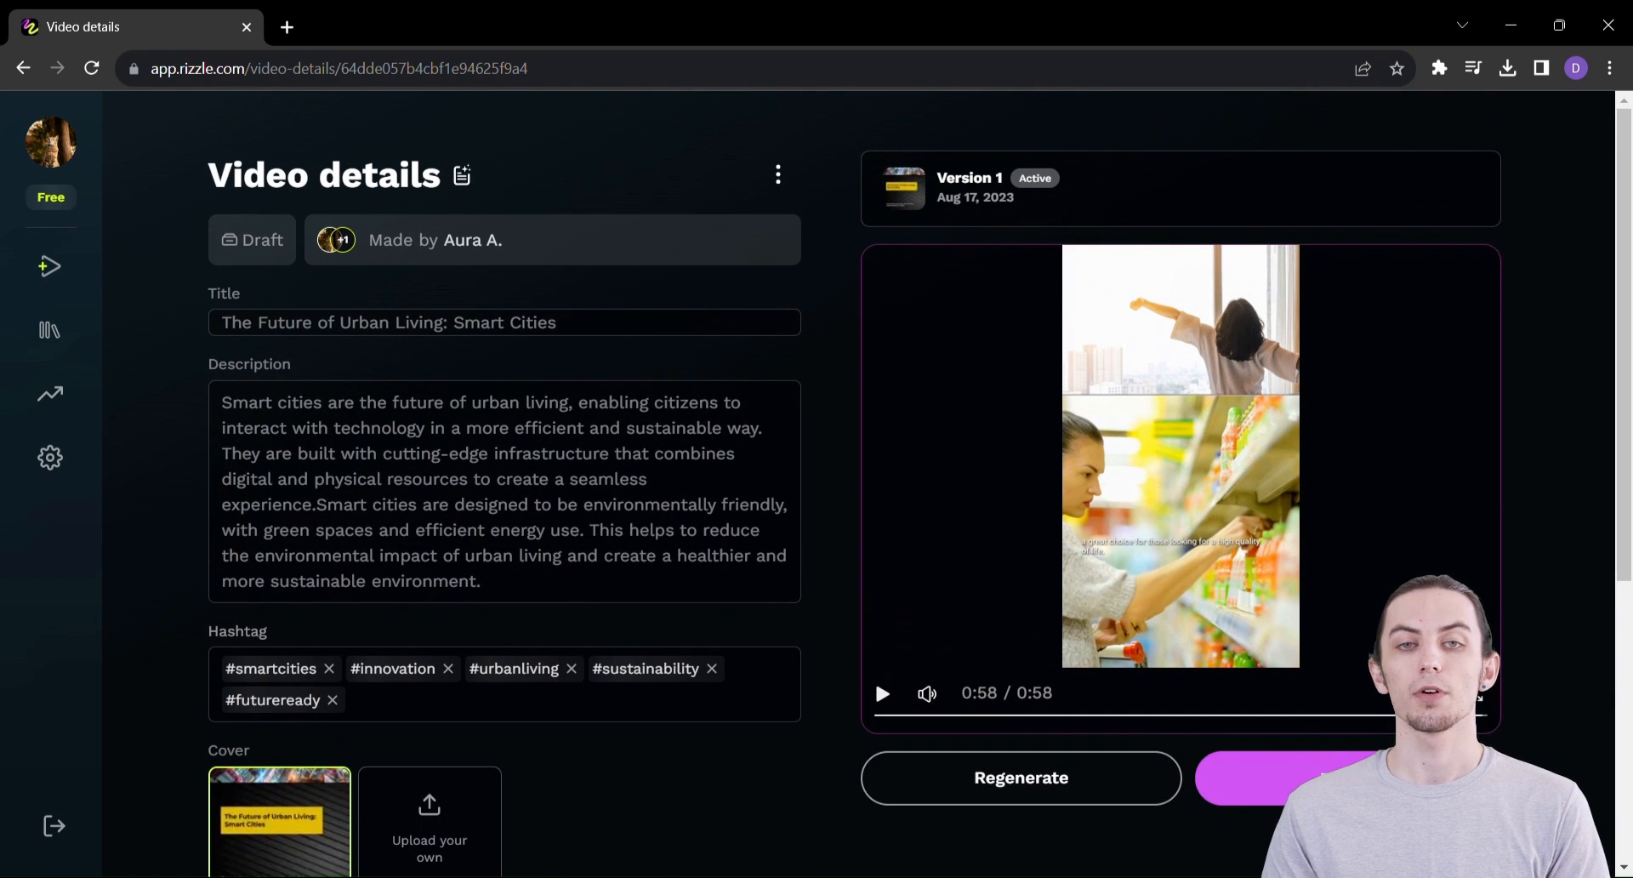
pyautogui.click(778, 175)
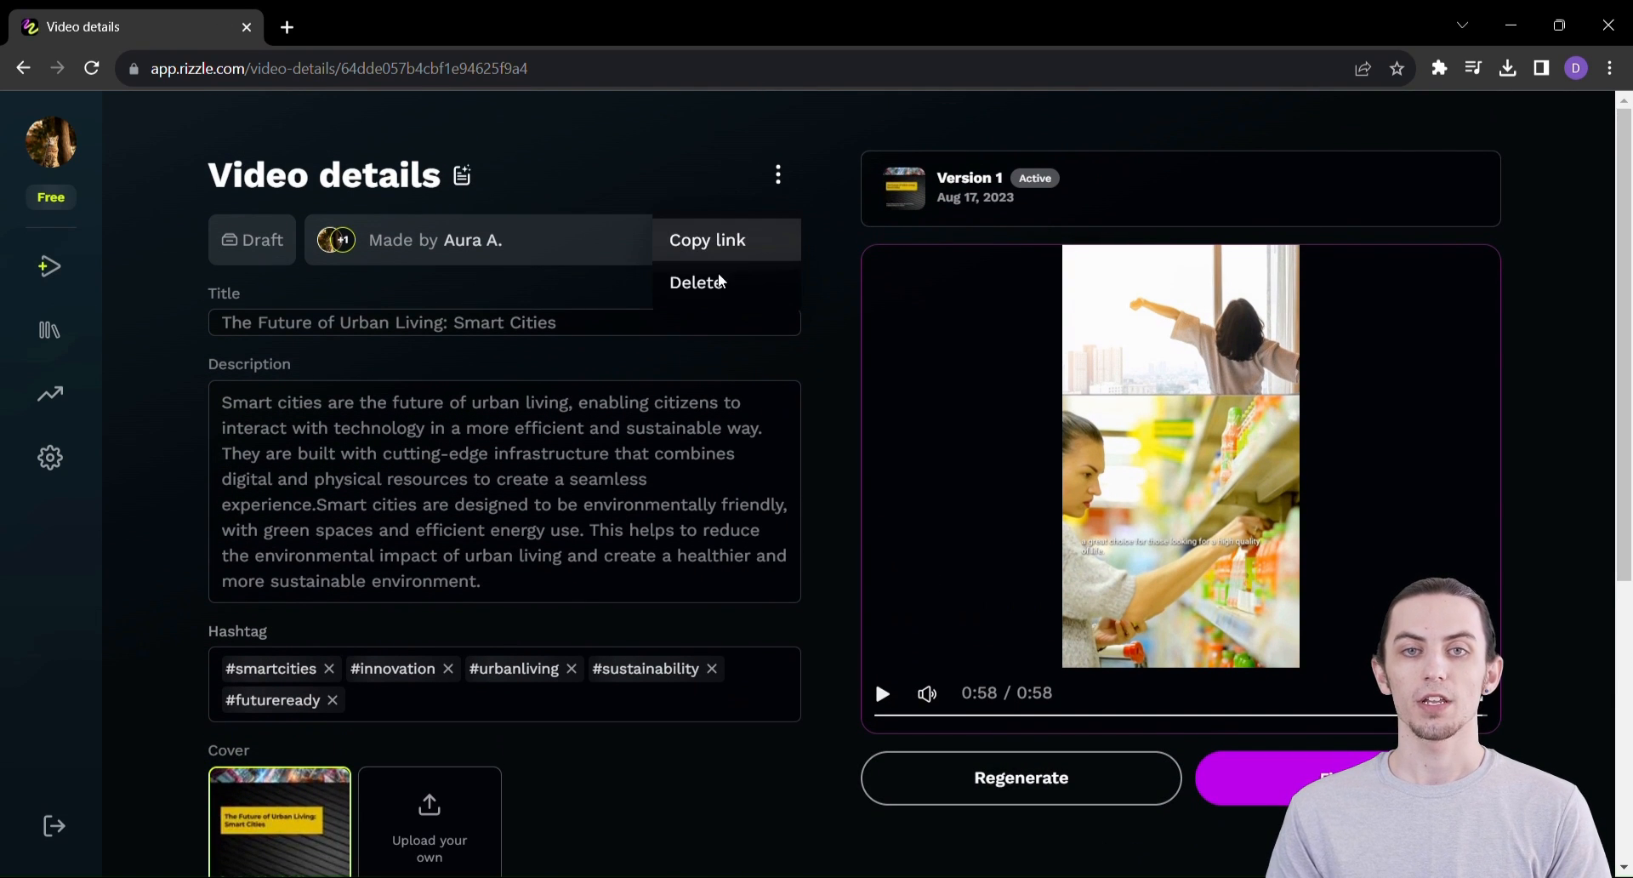
pyautogui.moveTo(760, 245)
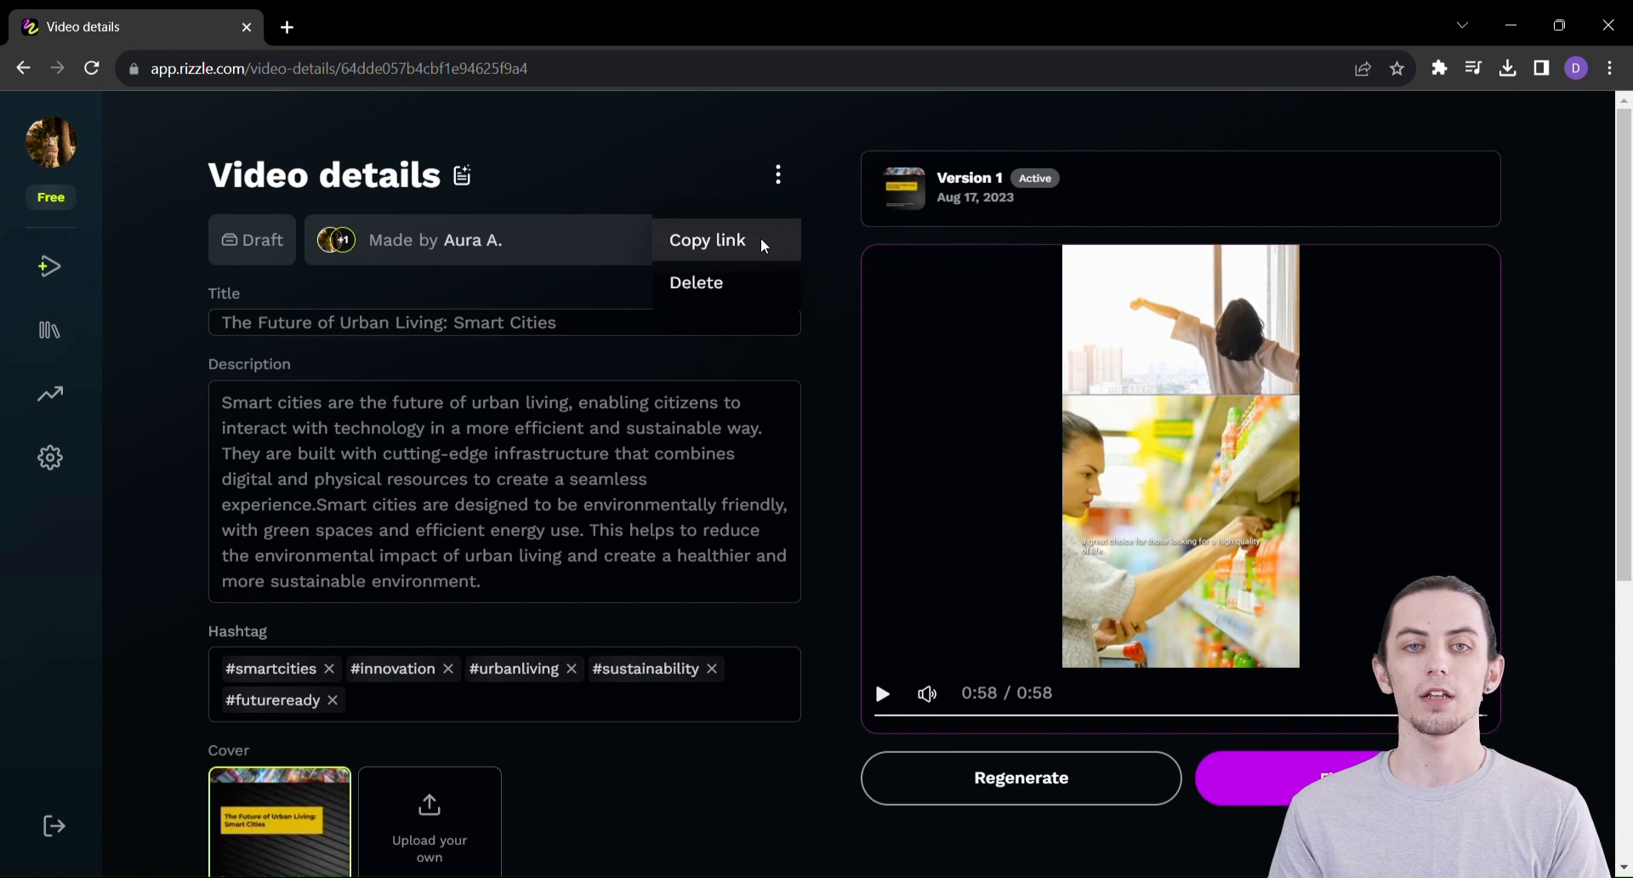
pyautogui.click(706, 240)
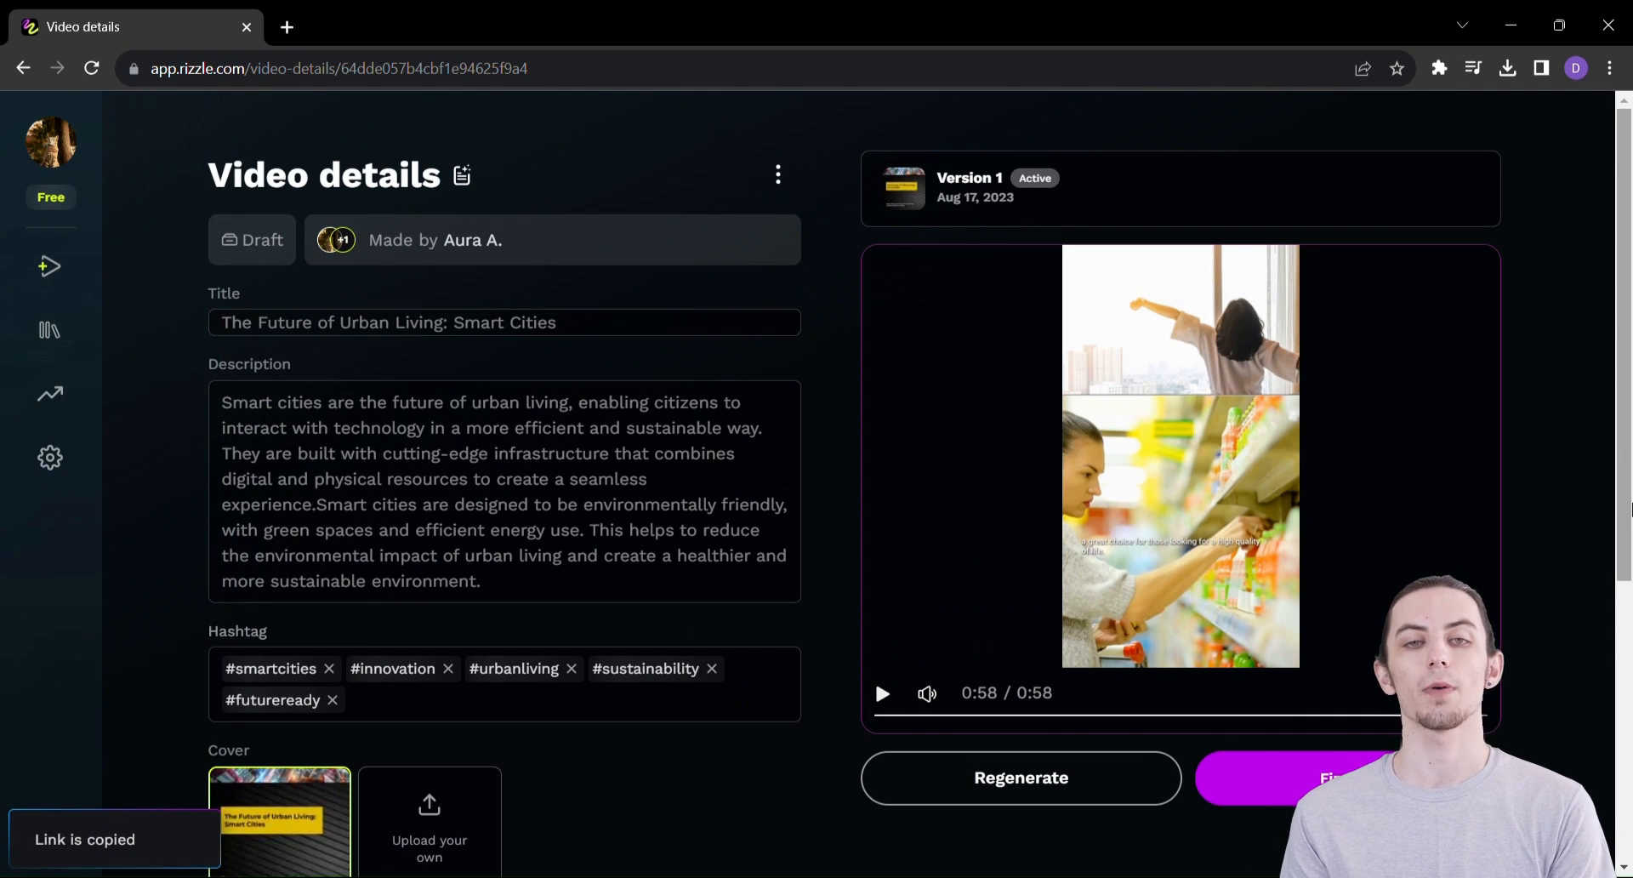
pyautogui.scroll(-3)
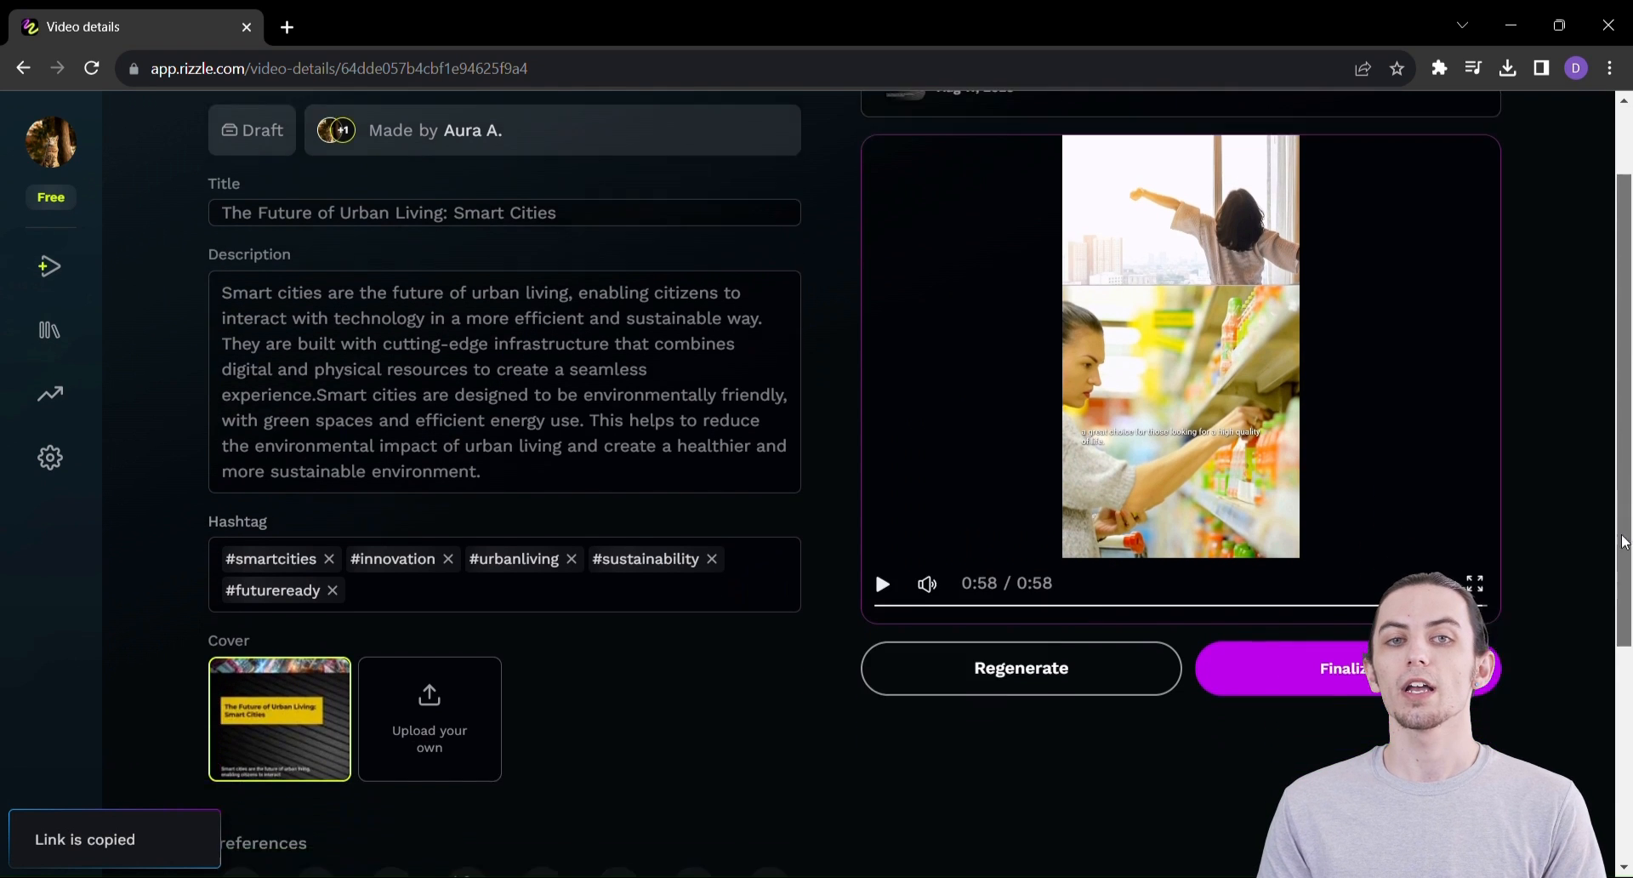
pyautogui.scroll(-3)
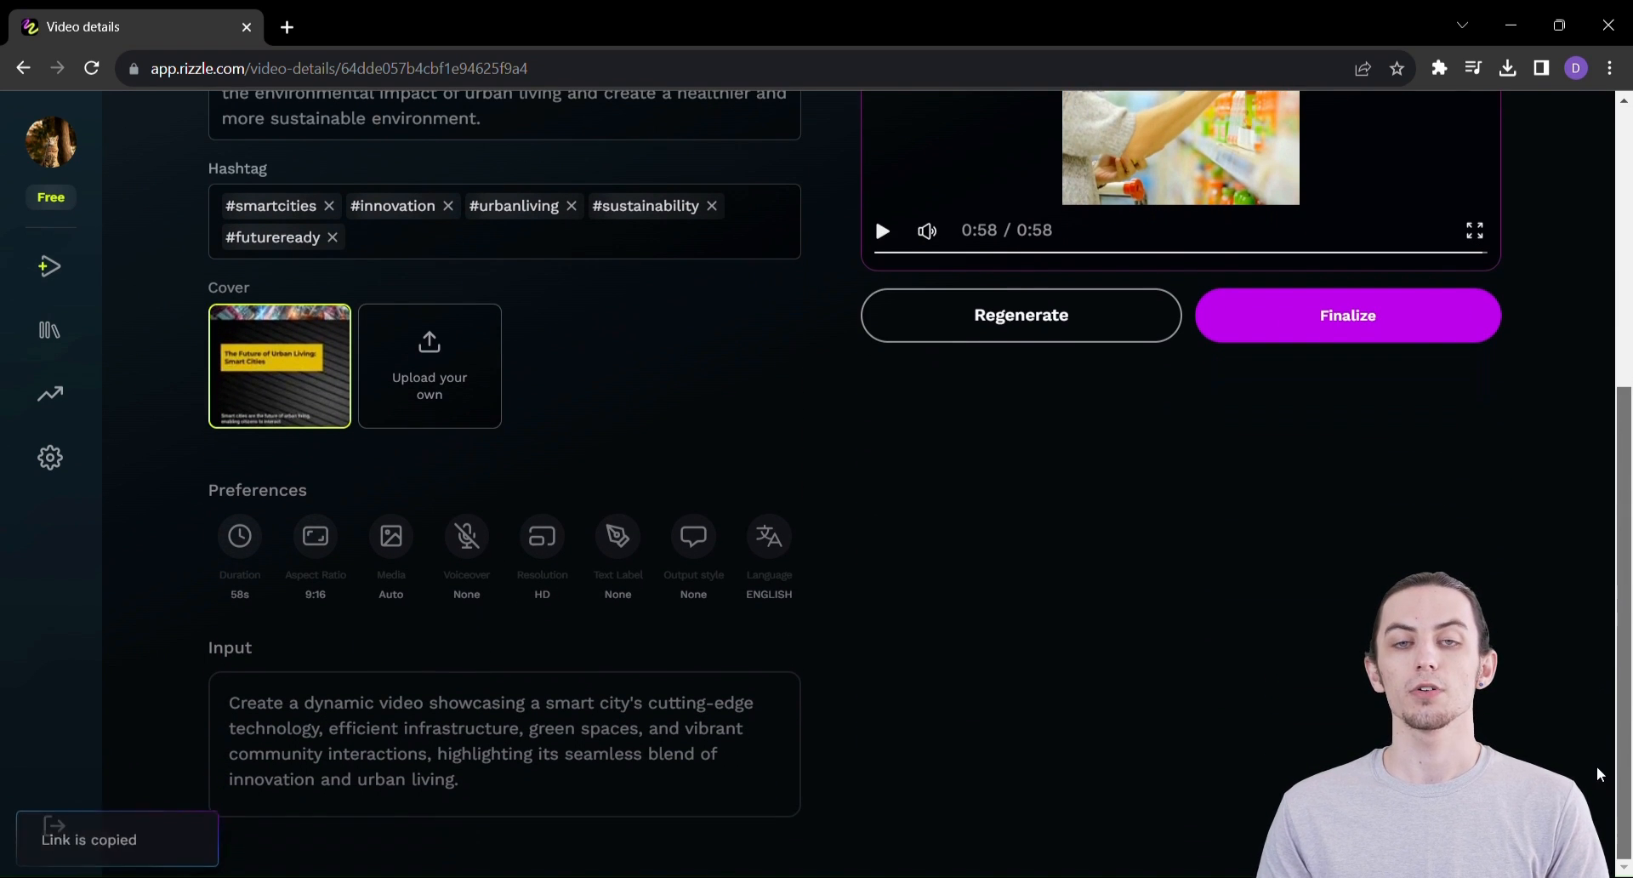
pyautogui.scroll(3)
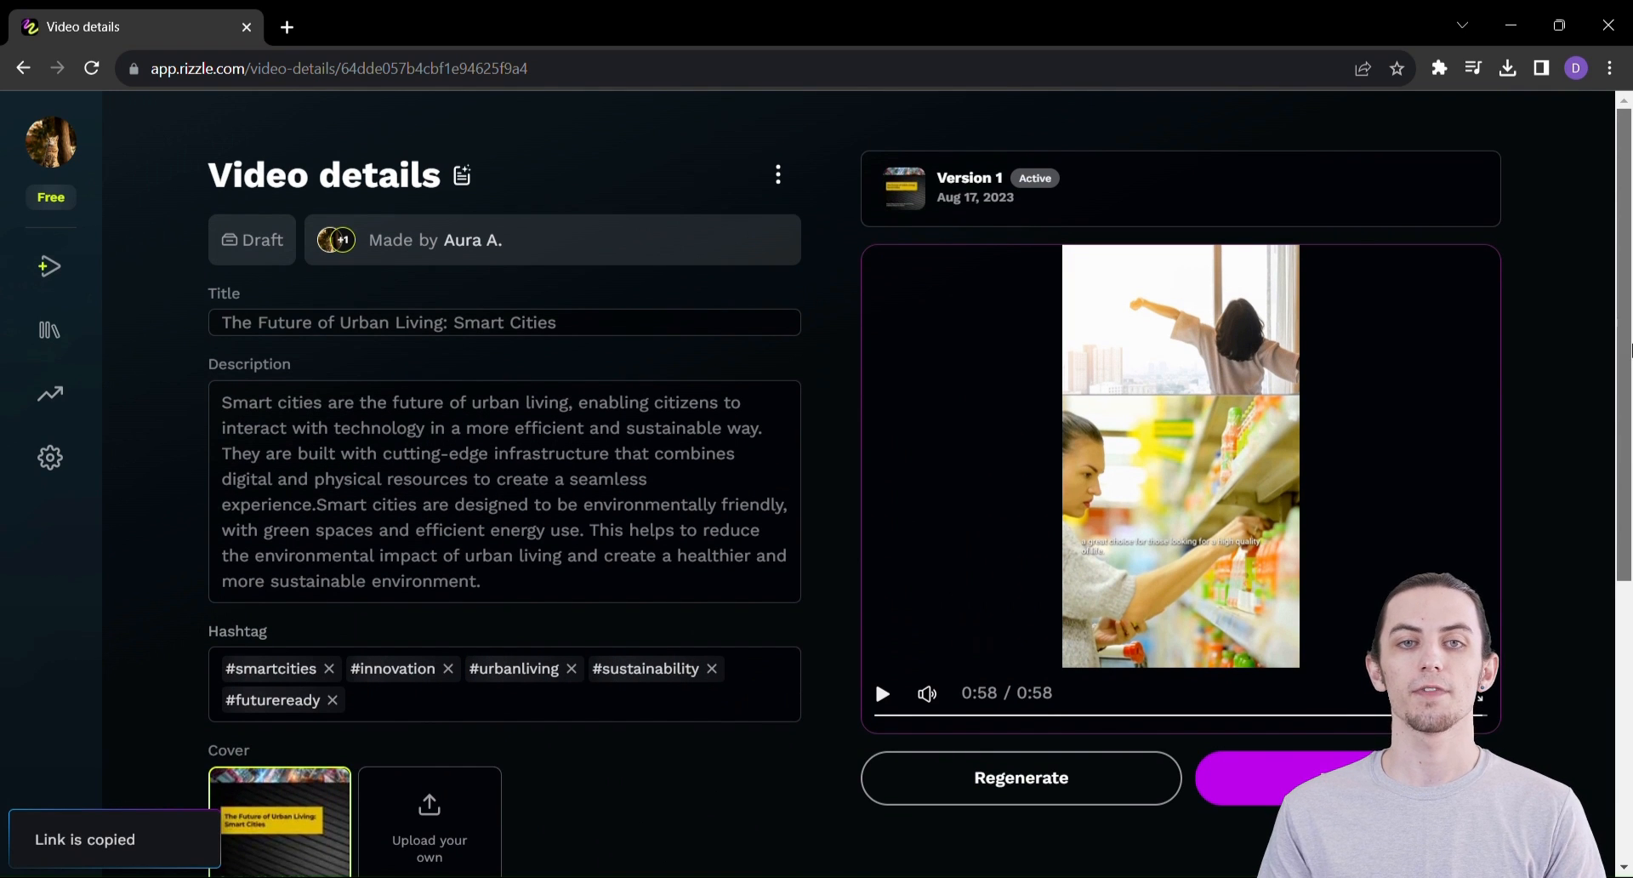
pyautogui.scroll(-3)
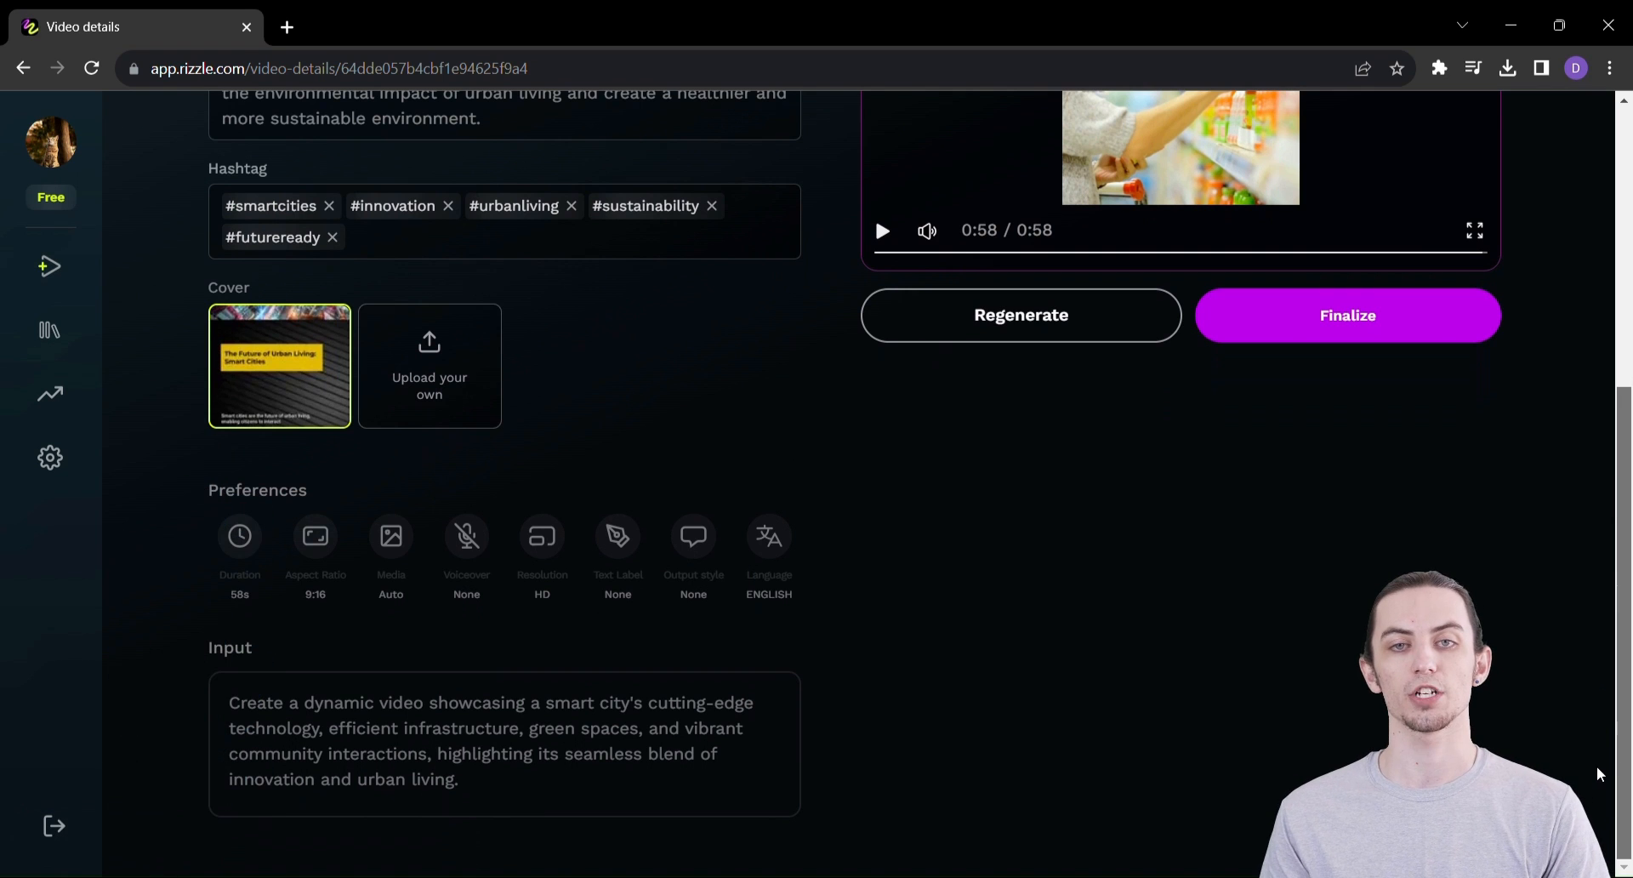
pyautogui.scroll(3)
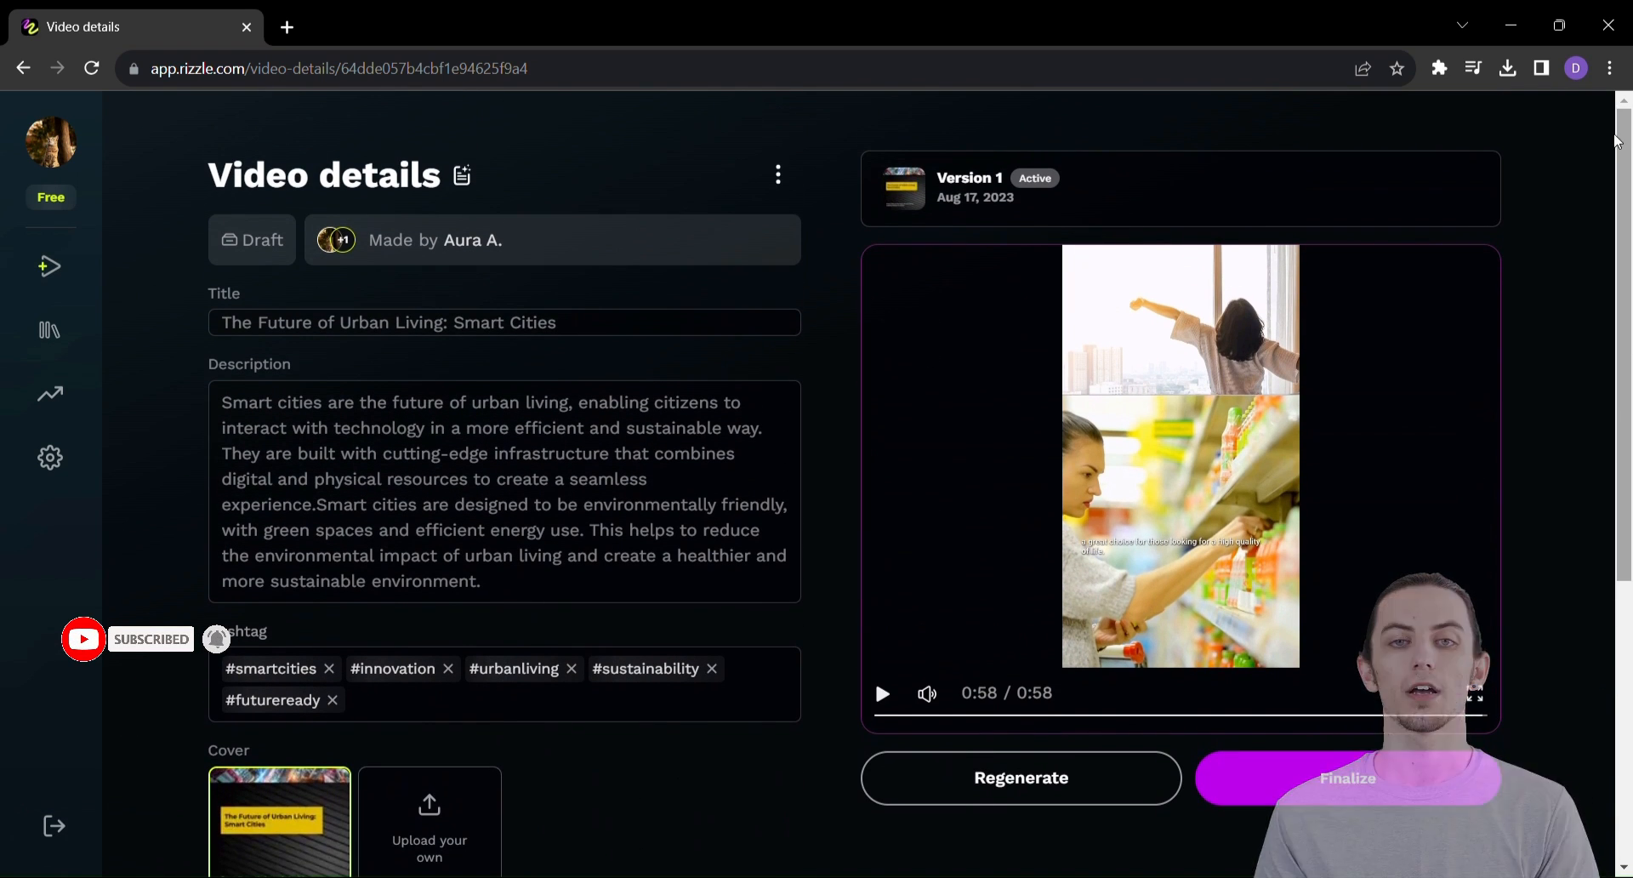